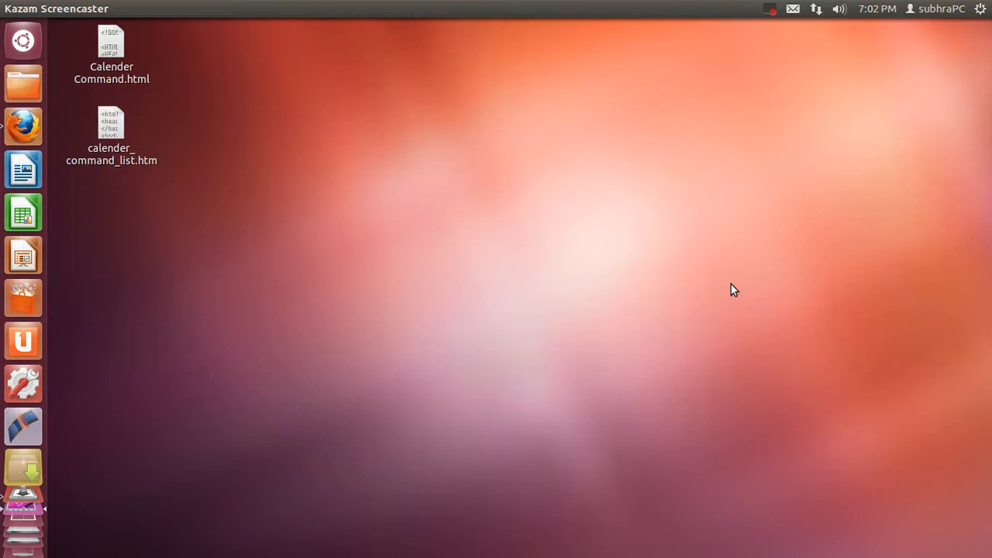
# - Launch a new Terminal window from the Dash's Recent Apps
pyautogui.click(23, 40)
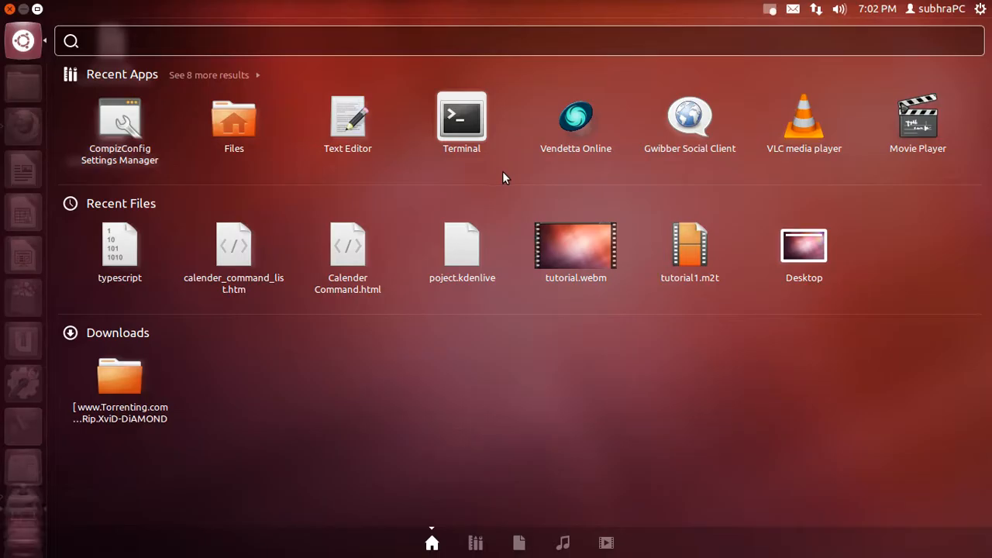
pyautogui.click(462, 118)
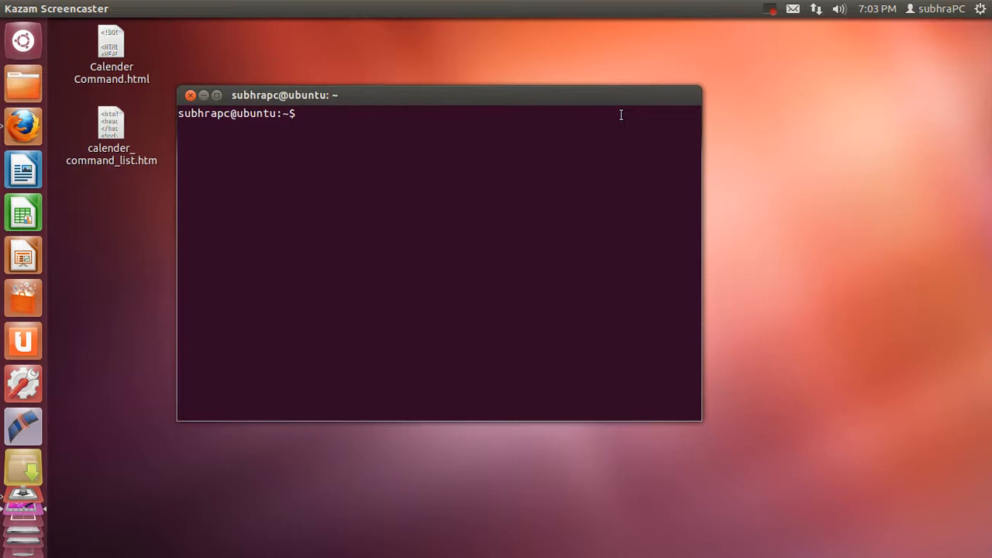
pyautogui.moveTo(793, 387)
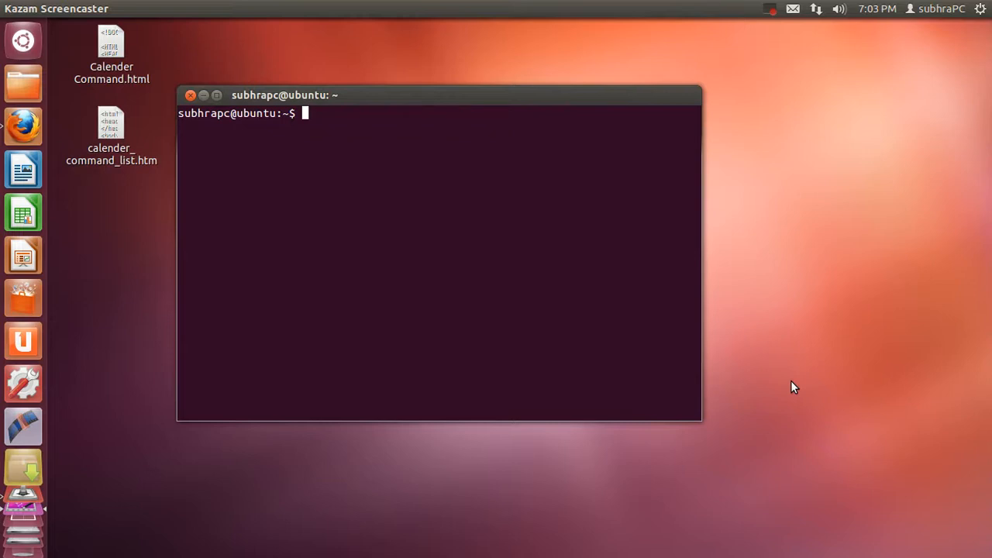
# - Echo 'My name is subhra and i ... using ubuntu' with the typo fixed, then leave a blank prompt
pyautogui.write('ec')
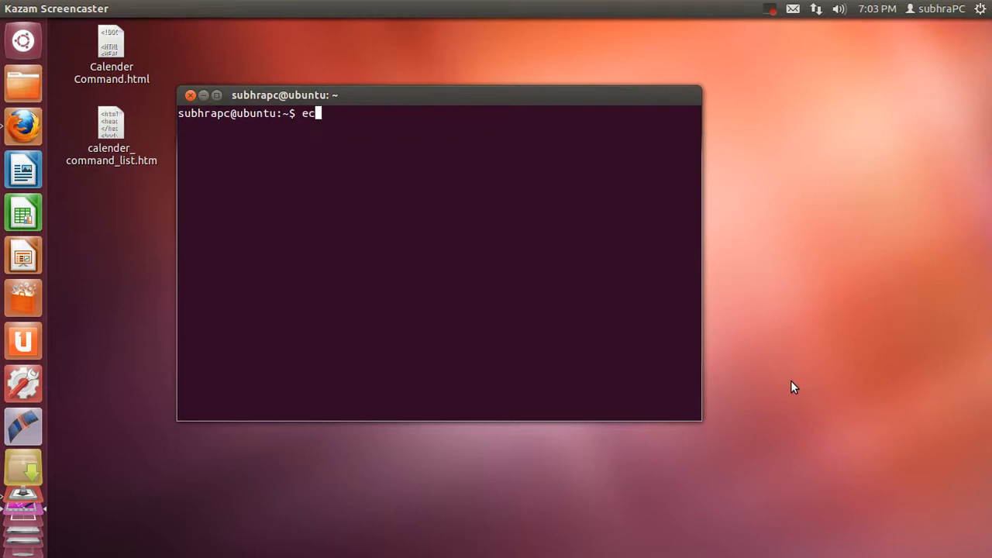
pyautogui.write('ho')
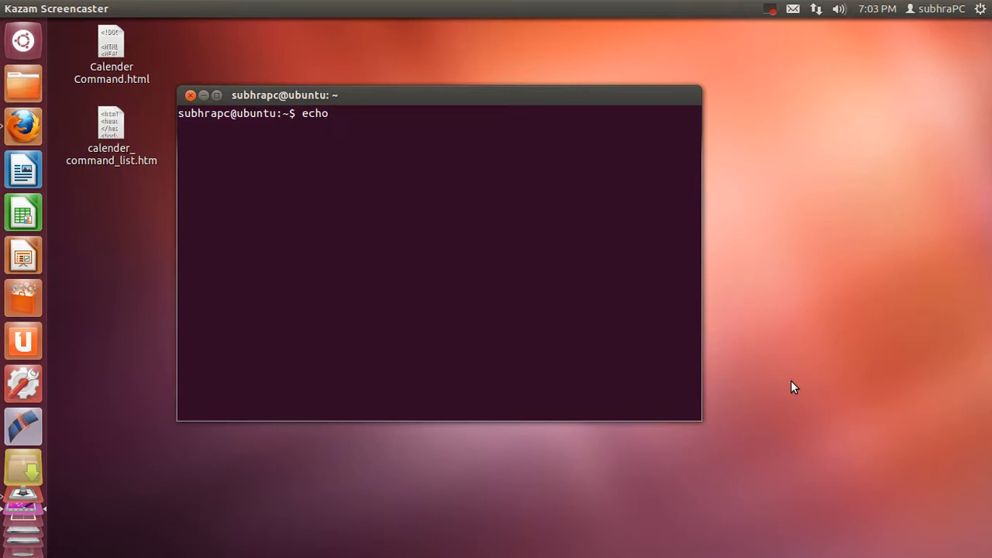
pyautogui.write('My name is')
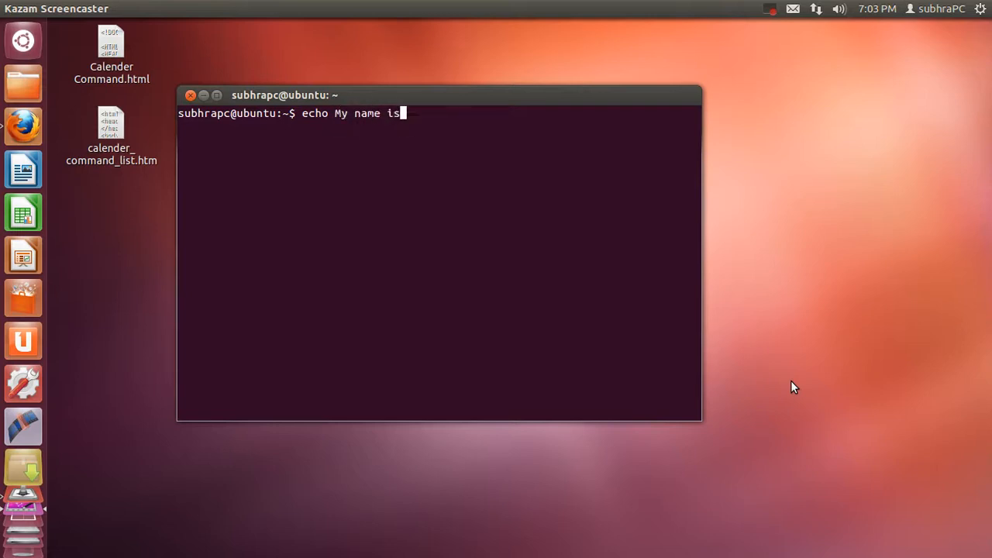
pyautogui.write('subhra and i')
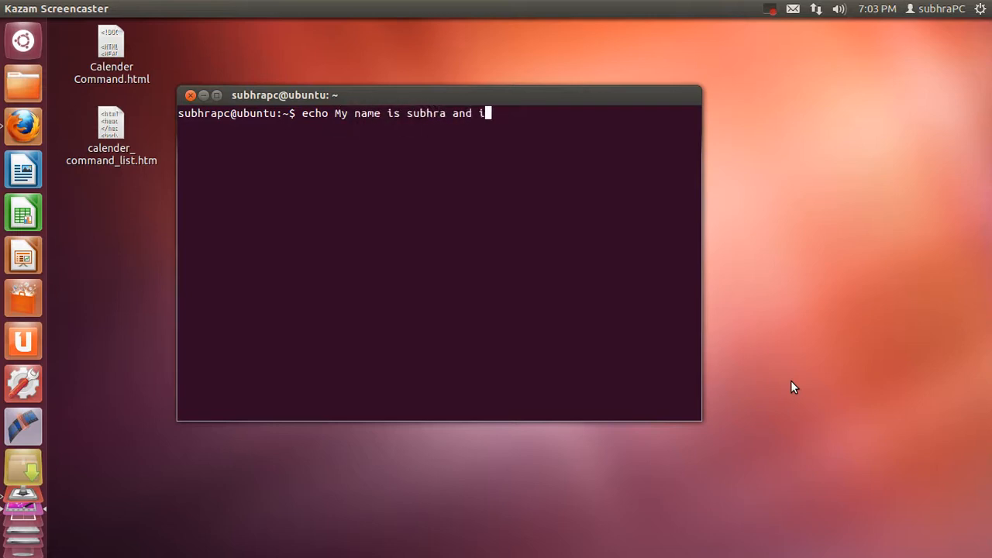
pyautogui.write('lobe')
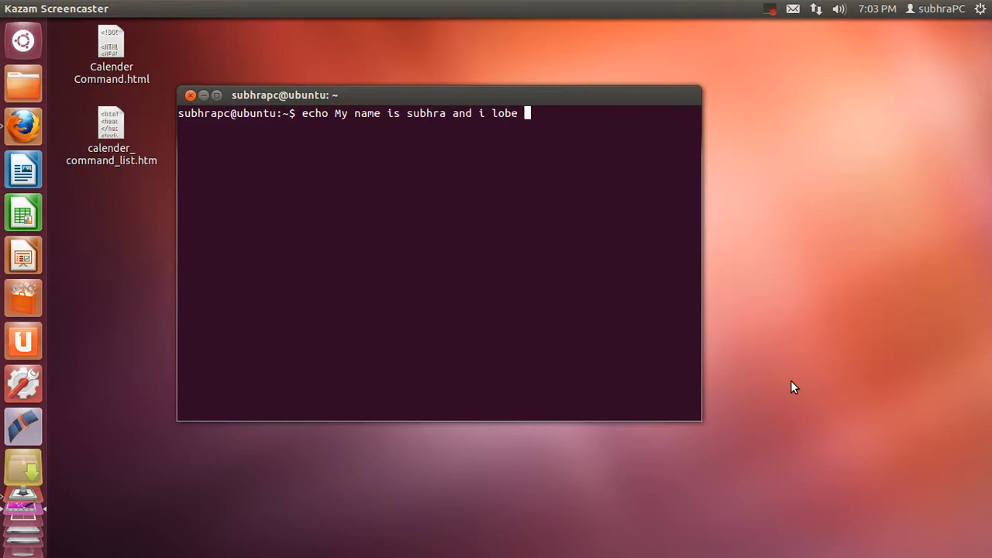
pyautogui.write('u')
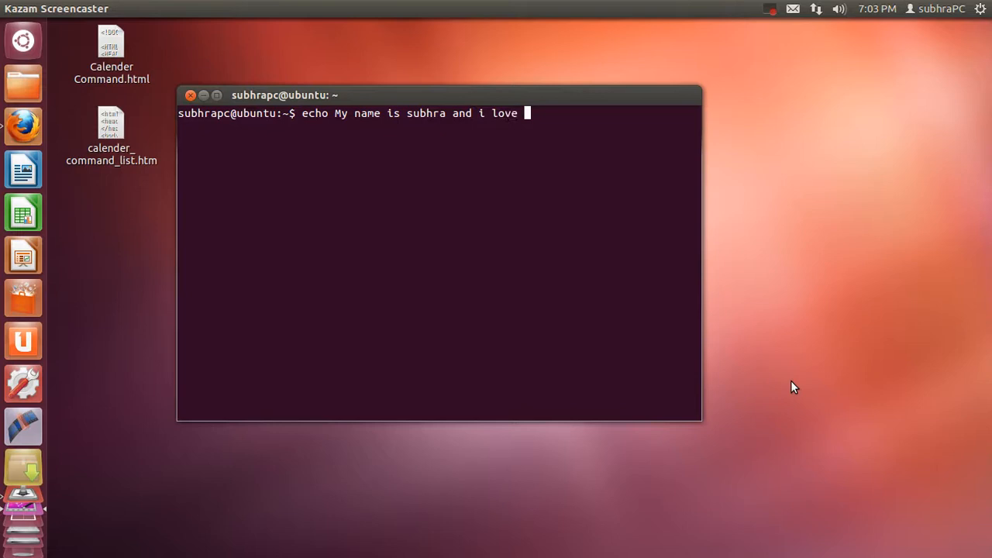
pyautogui.write('usingh ubuntu')
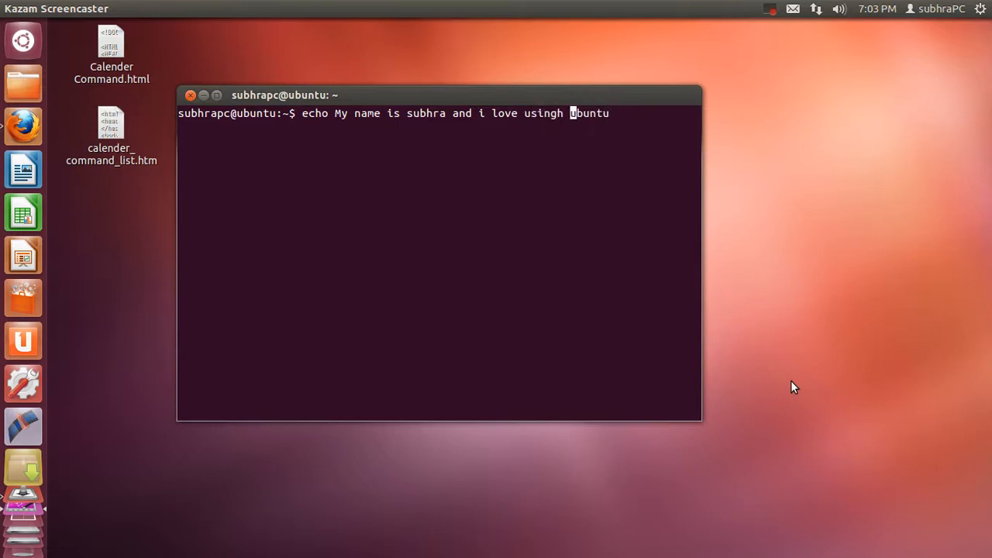
pyautogui.press('BackSpace')
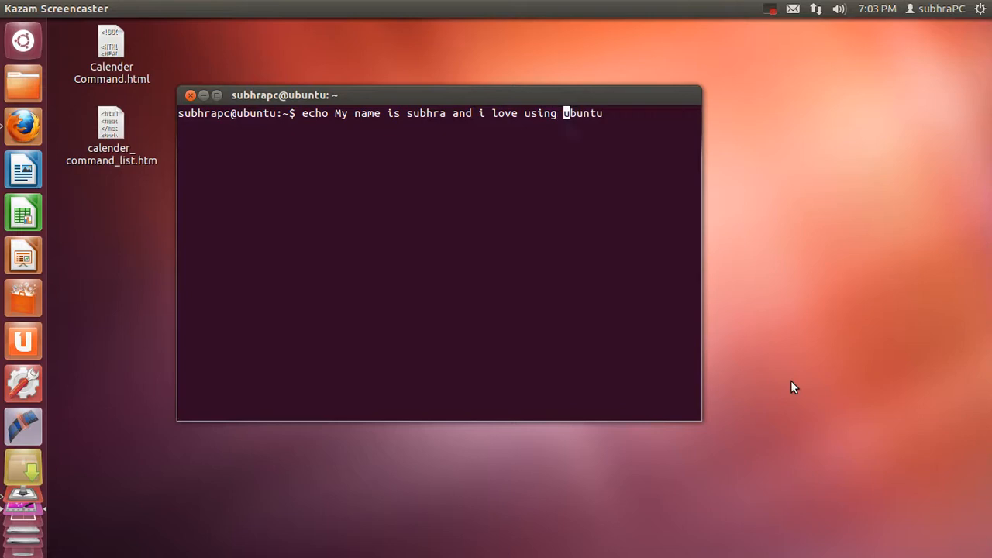
pyautogui.press('Return')
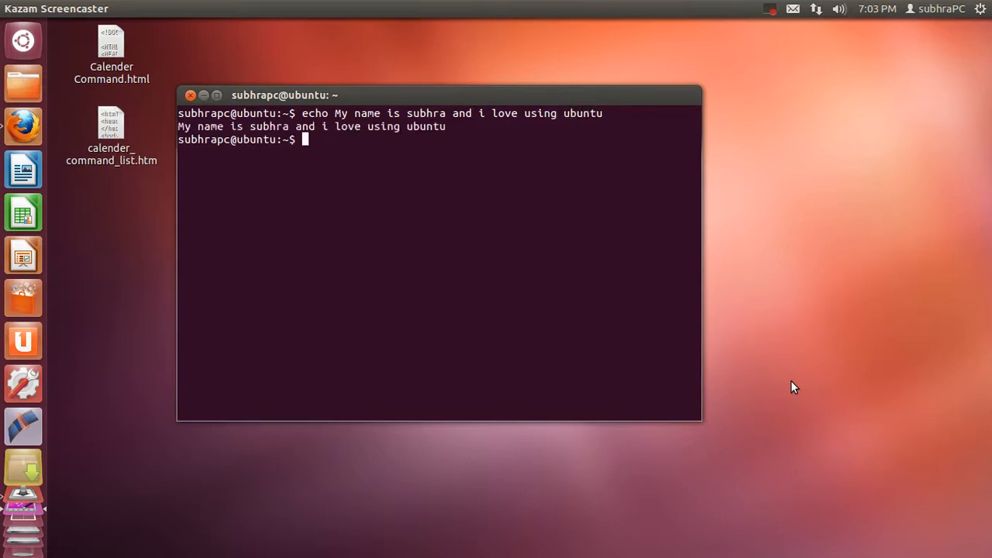
pyautogui.press('Return')
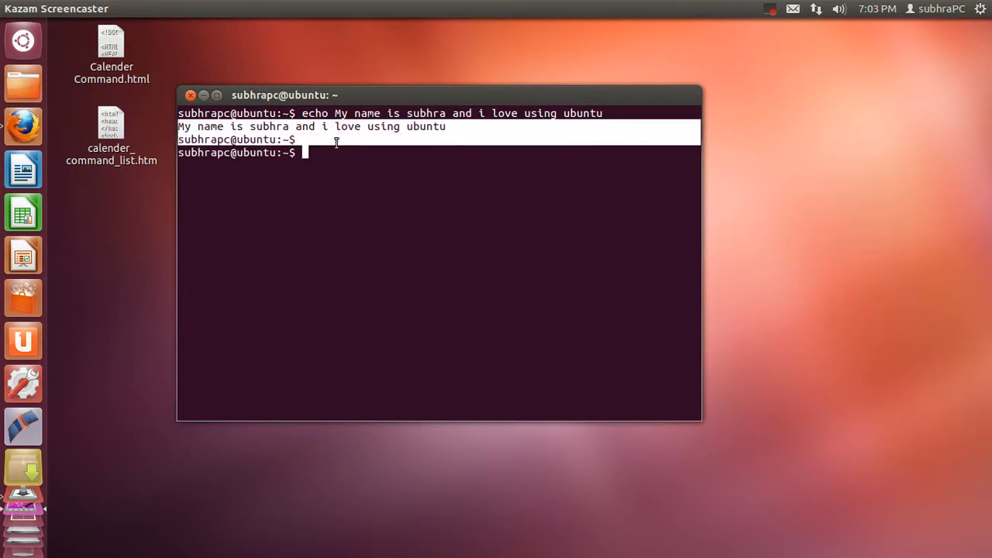
pyautogui.moveTo(23, 40)
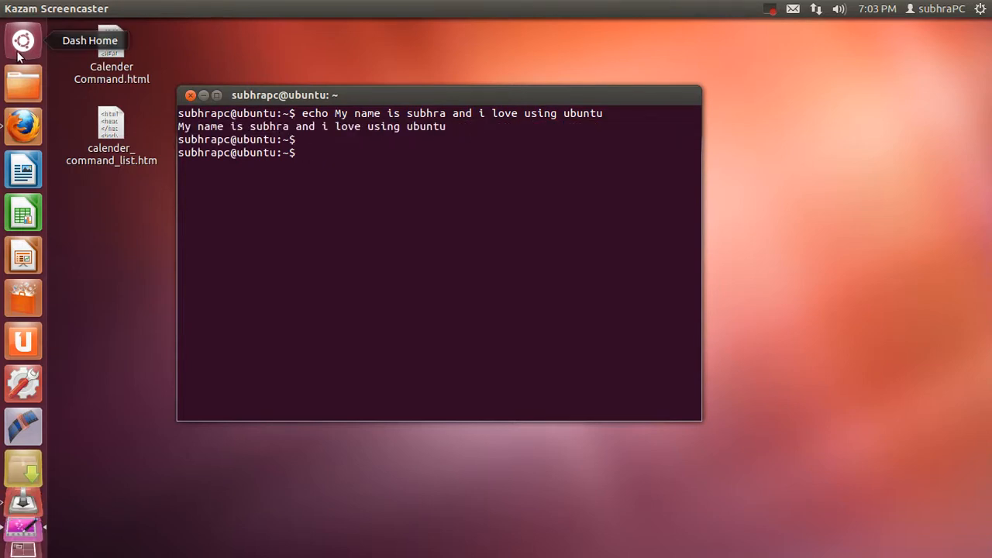
# - Open a second Terminal, echo hi in it, and reposition the window
pyautogui.click(23, 40)
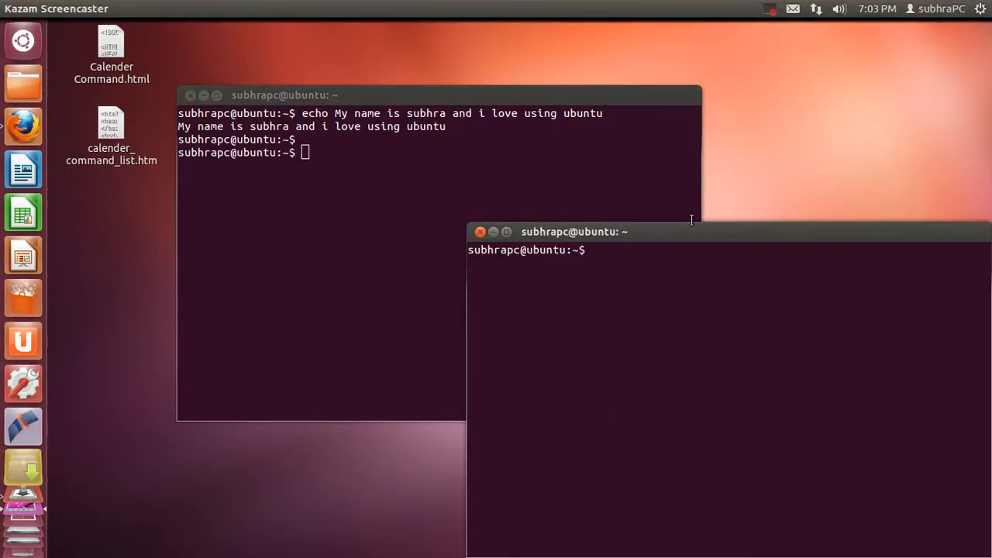
pyautogui.write('e')
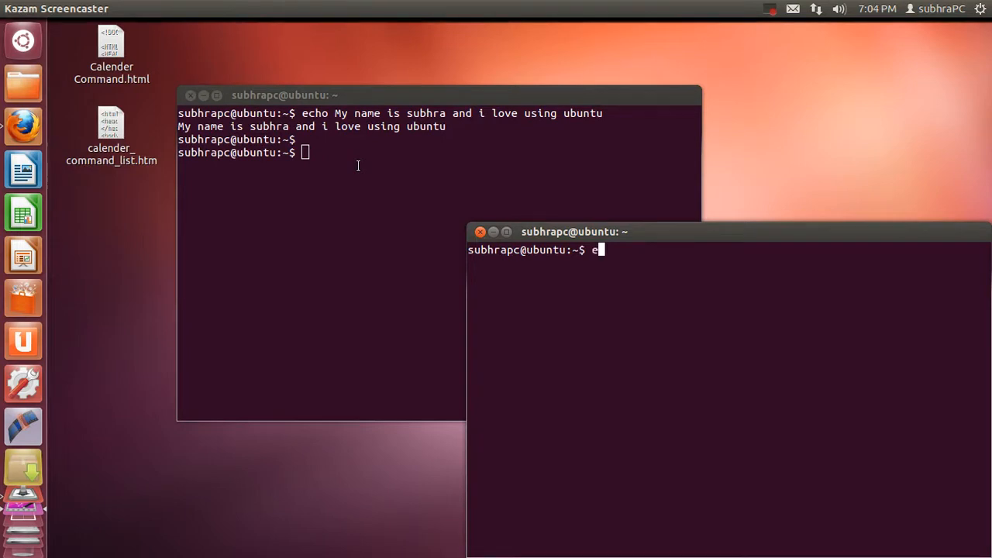
pyautogui.write('cho')
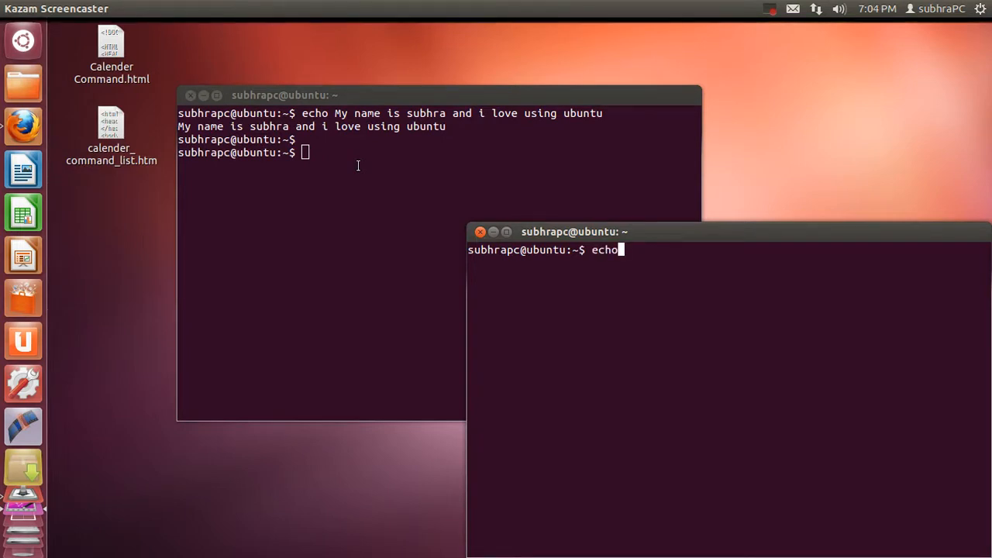
pyautogui.write('"')
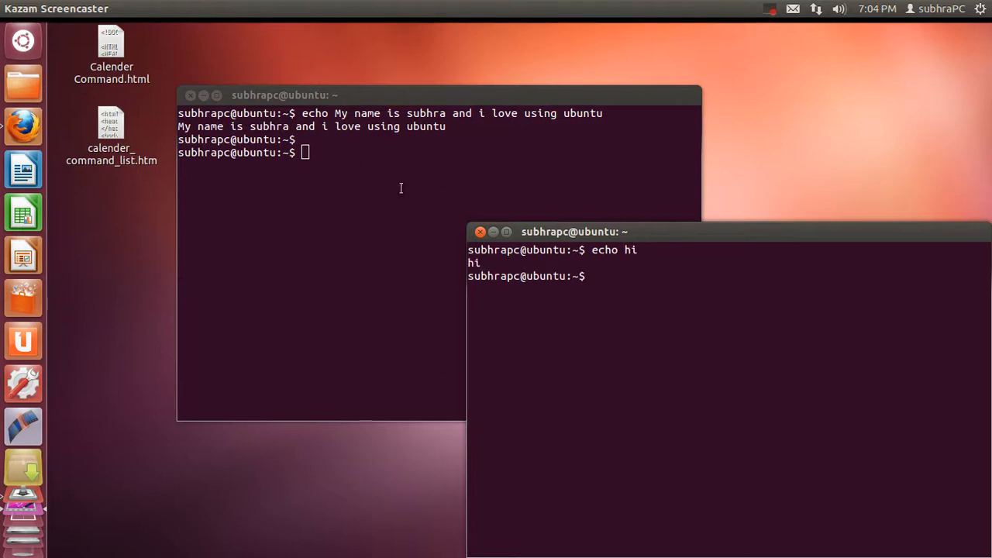
pyautogui.click(480, 231)
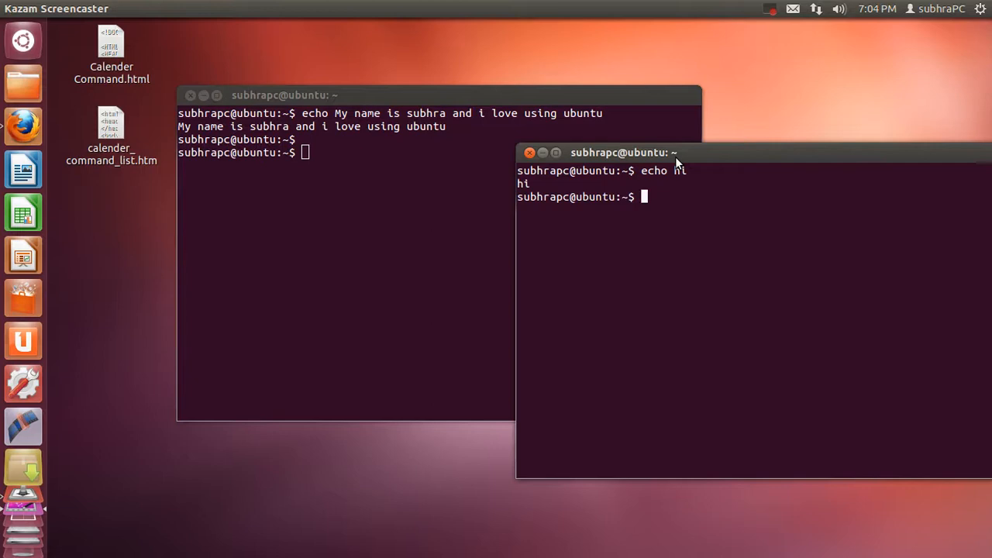
pyautogui.moveTo(533, 164)
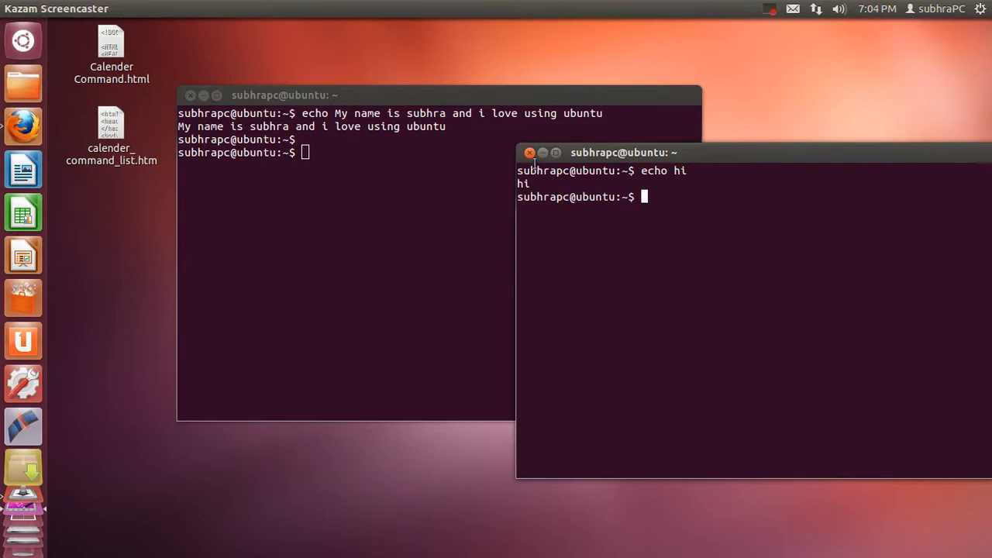
# - Close the second Terminal window, keeping the original one
pyautogui.click(530, 152)
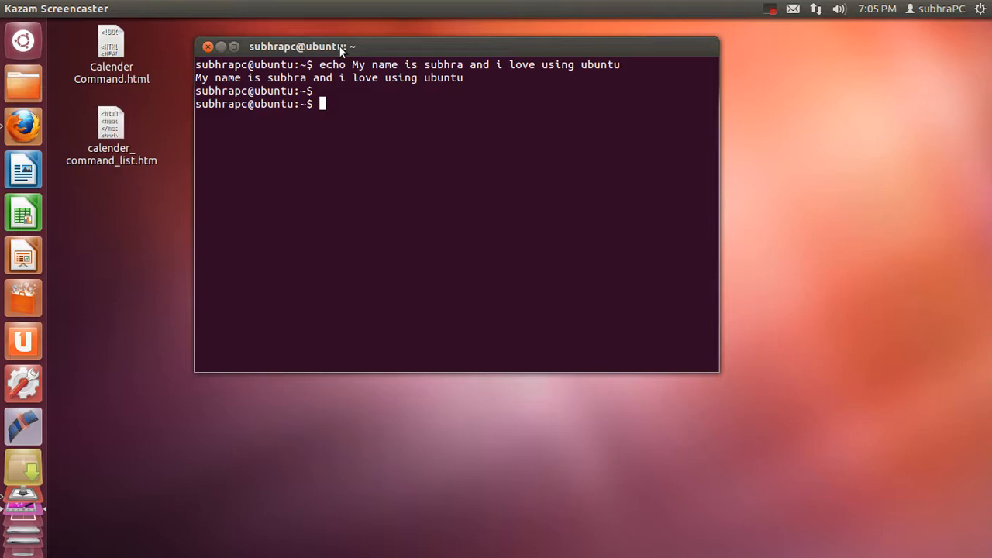
# - Start bc and evaluate 120*90+60-50/20, getting 10858
pyautogui.write('bc')
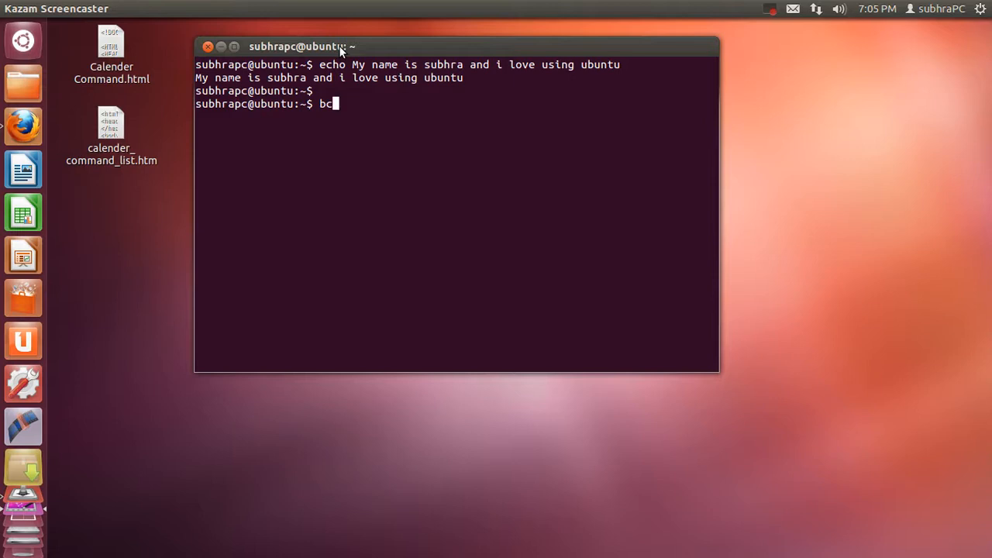
pyautogui.press('Return')
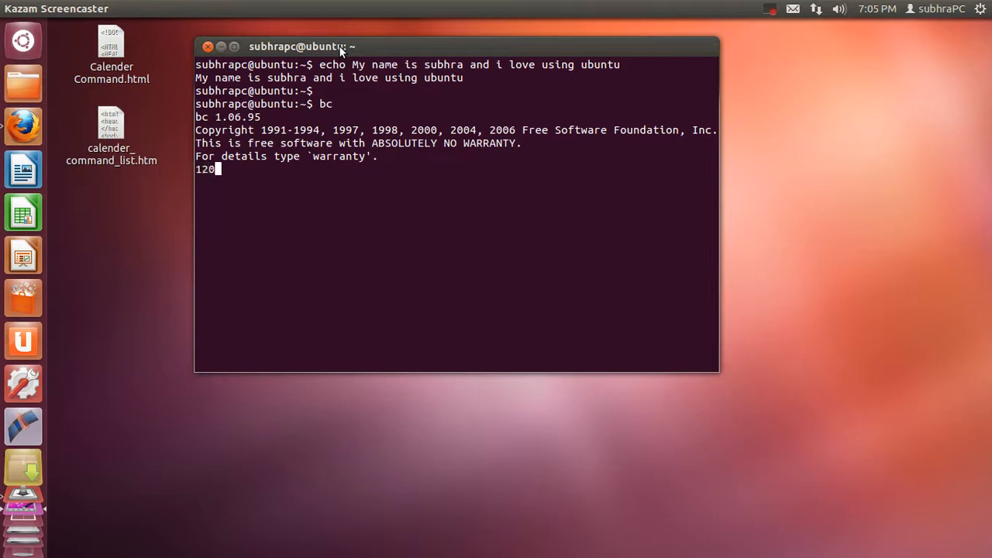
pyautogui.write('*90+60-50/')
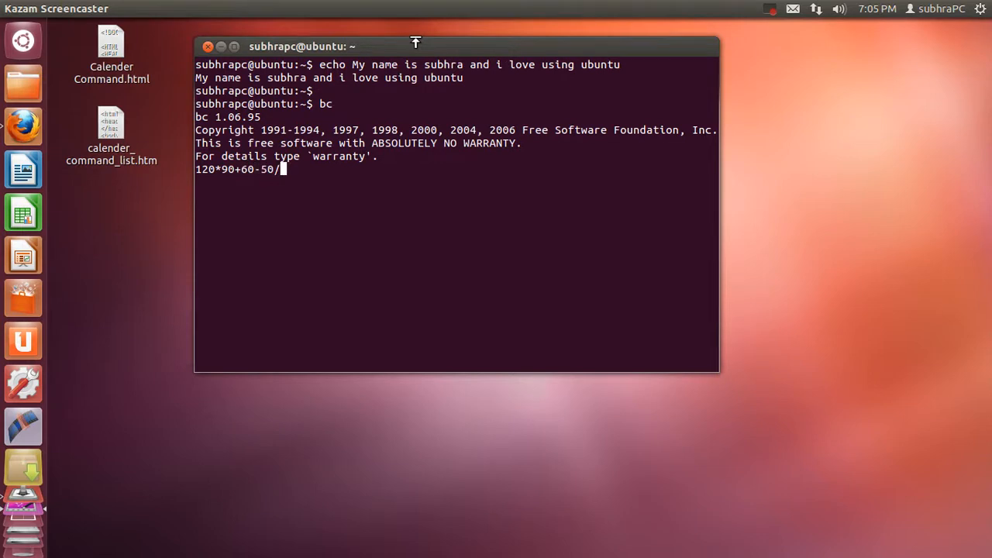
pyautogui.write('20')
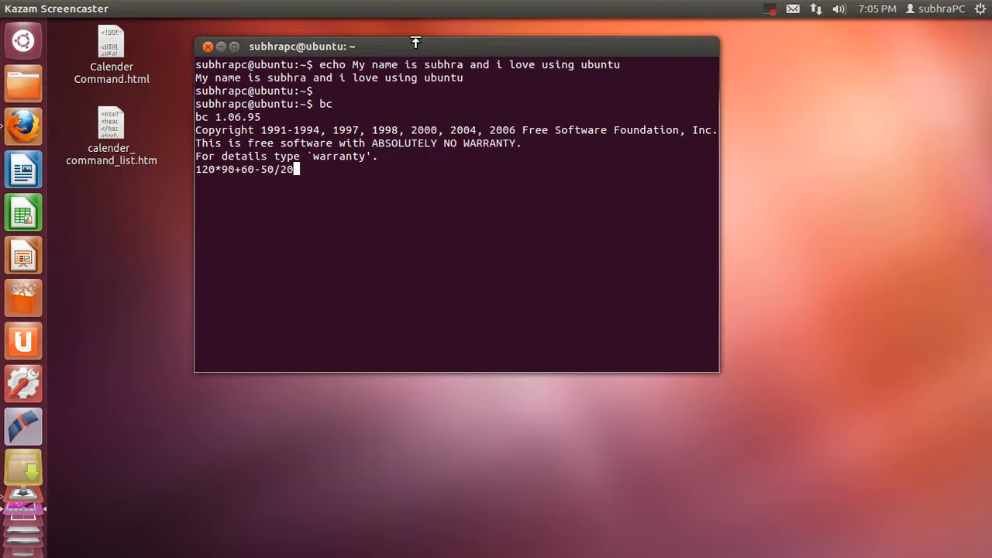
pyautogui.press('Return')
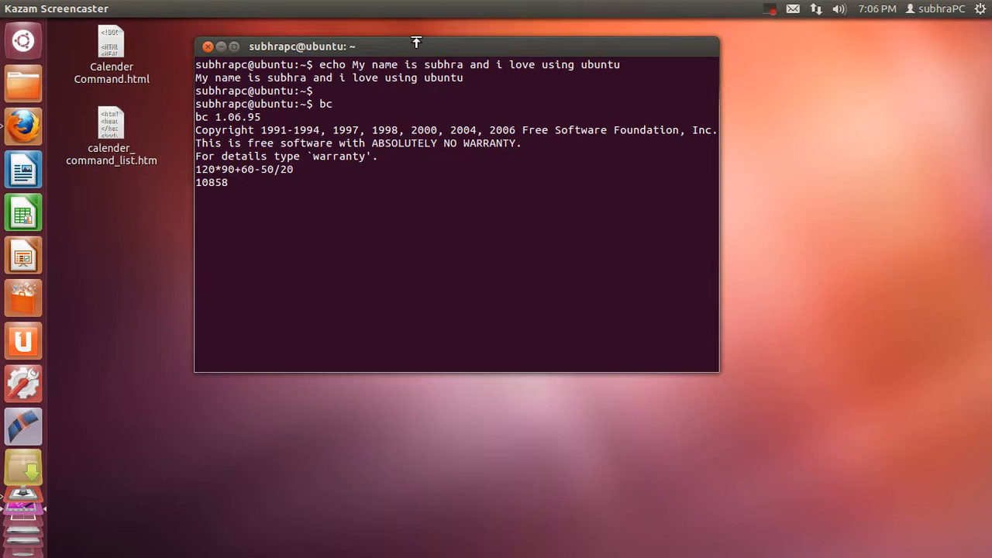
pyautogui.press('Return')
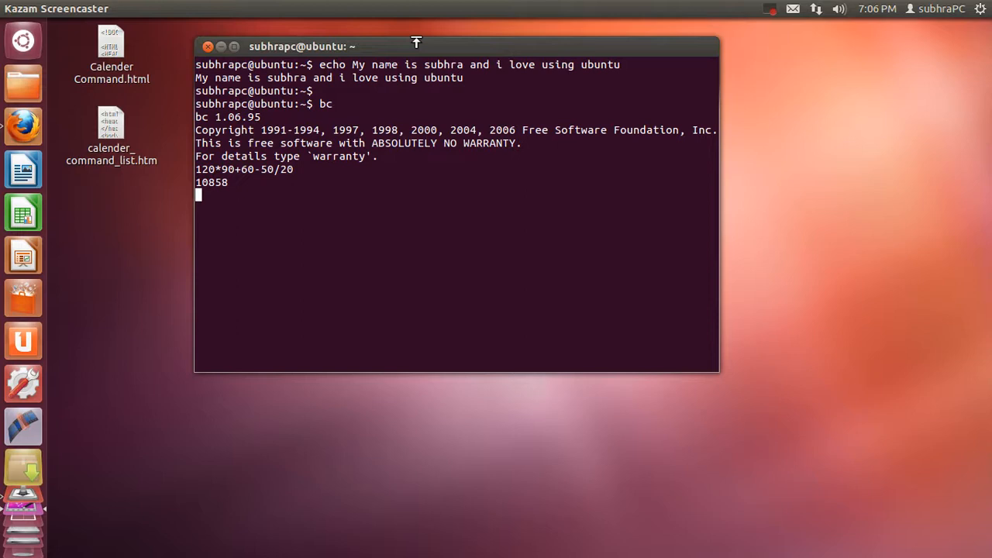
# - Compute 13/5 in bc, getting the integer result 2
pyautogui.write('scale')
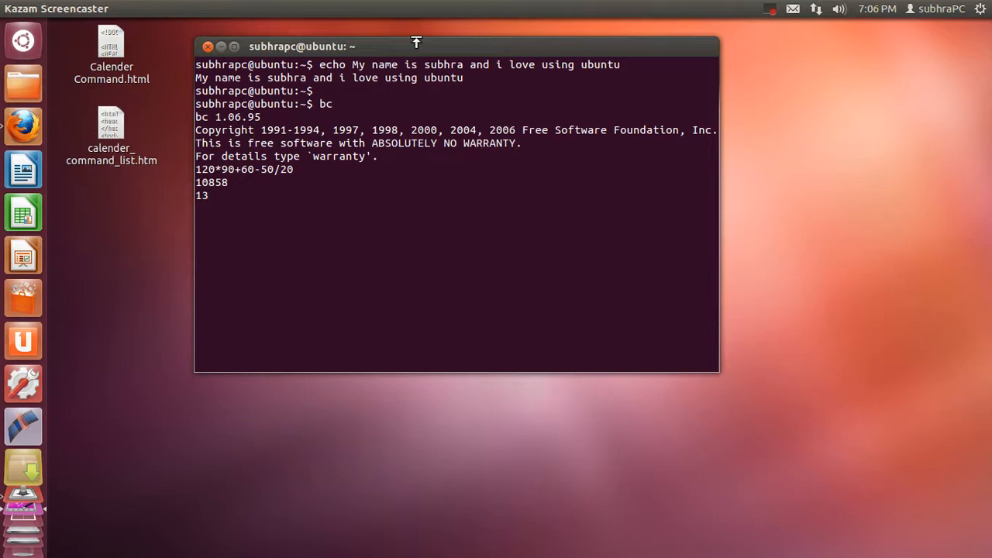
pyautogui.write('/')
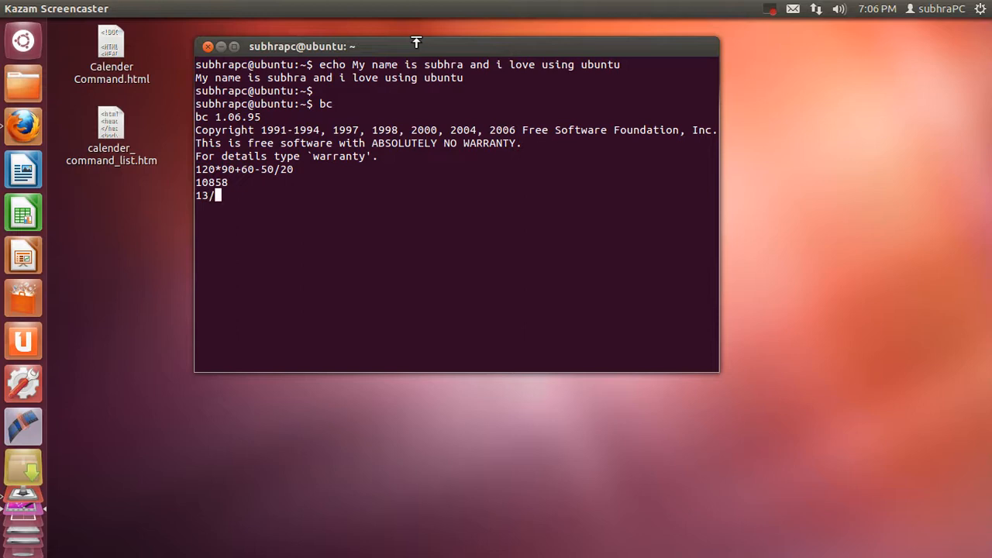
pyautogui.press('Return')
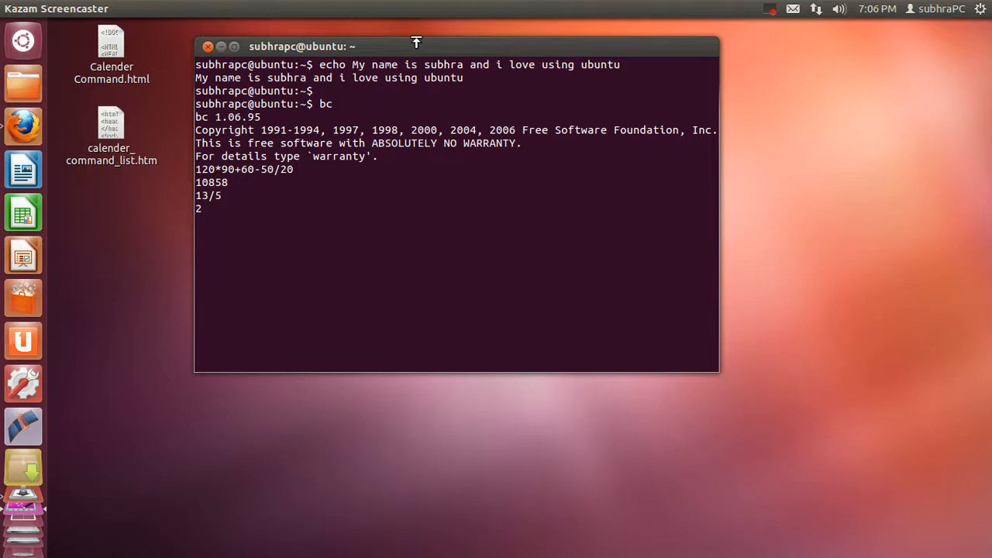
pyautogui.press('Return')
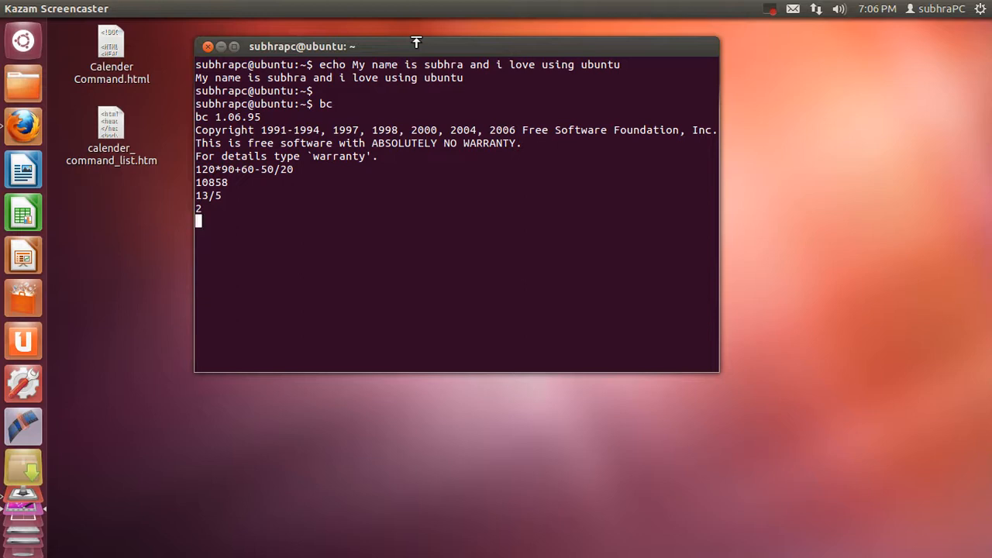
# - Set scale=3 and recompute 13/5, getting 2.600
pyautogui.write('sca')
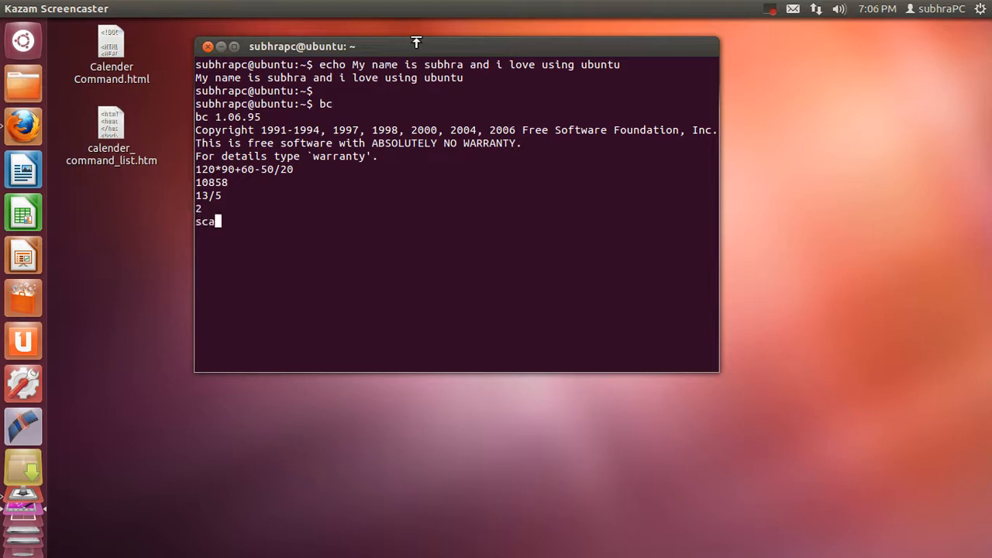
pyautogui.write('le=')
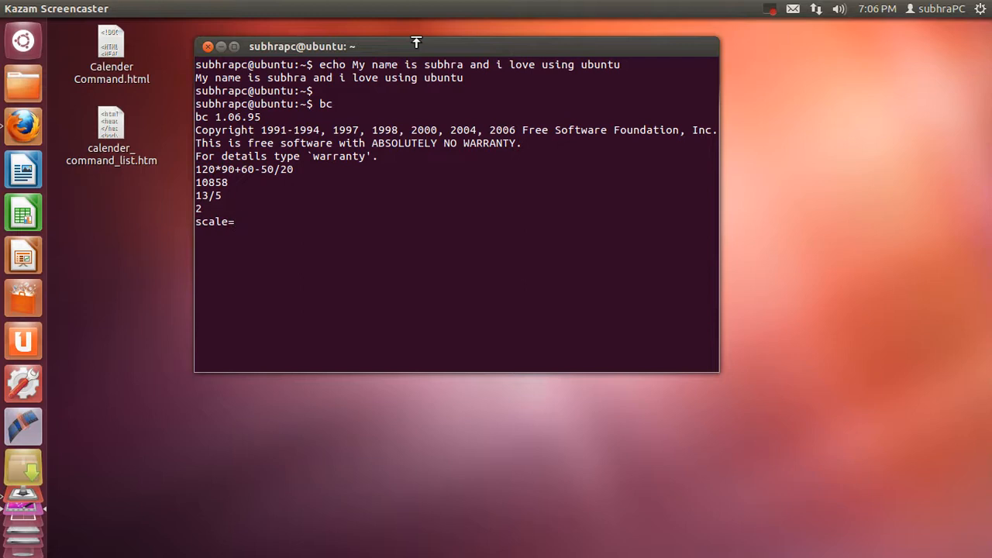
pyautogui.write('3')
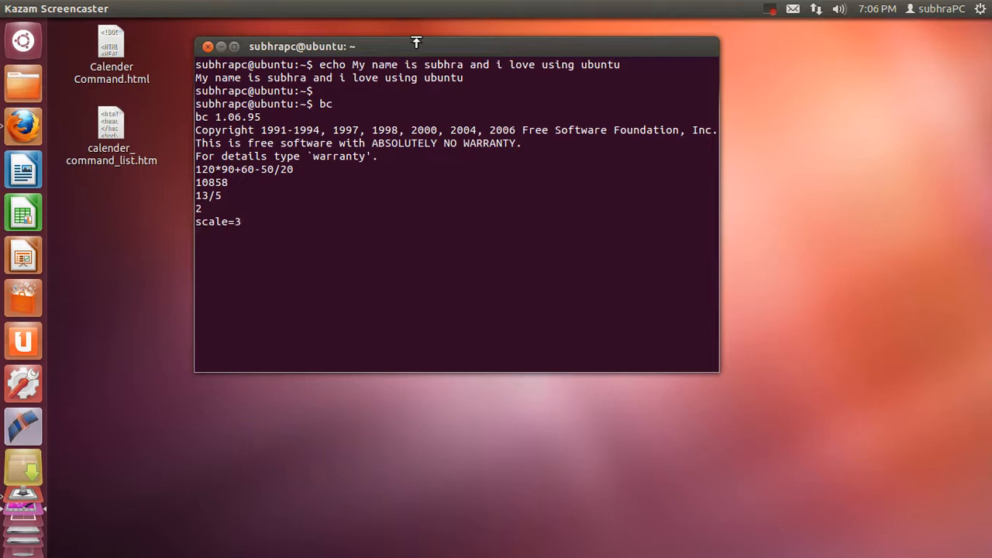
pyautogui.press('Return')
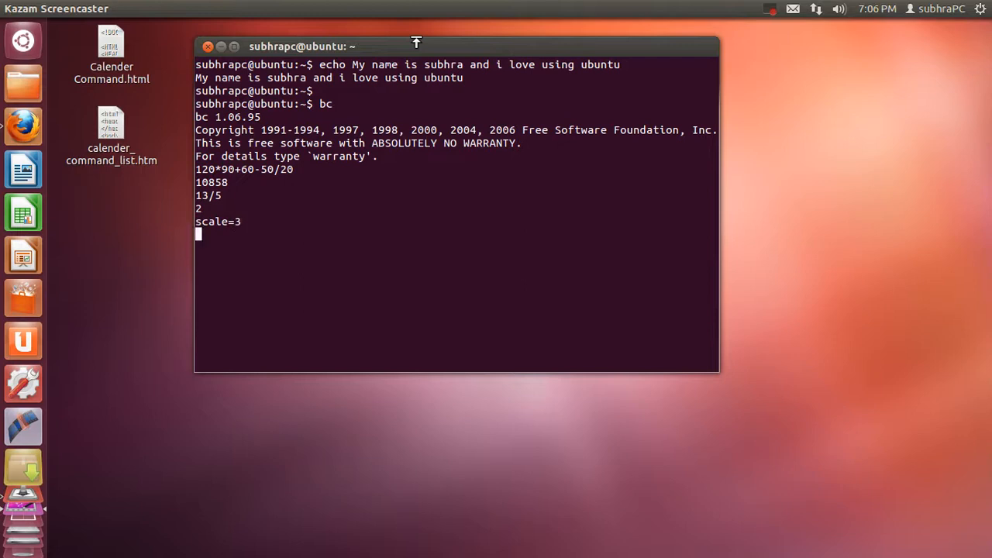
pyautogui.write('13/5')
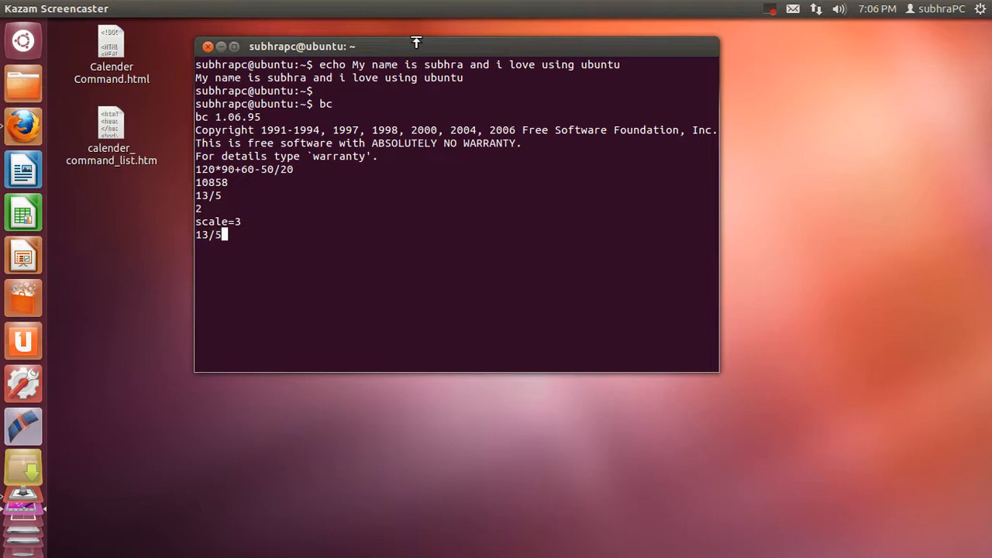
pyautogui.press('Return')
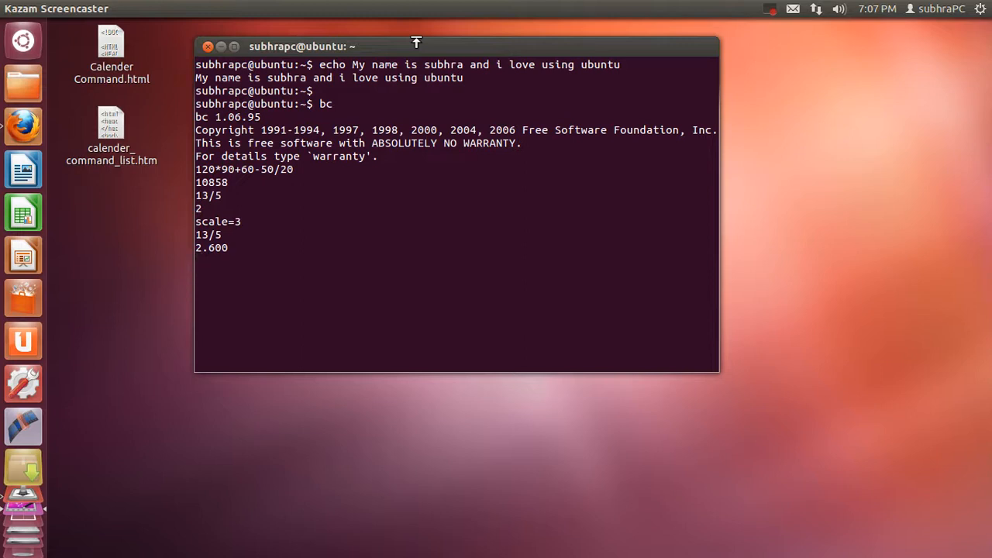
# - Exit the bc calculator and clear the terminal screen
pyautogui.write('exit')
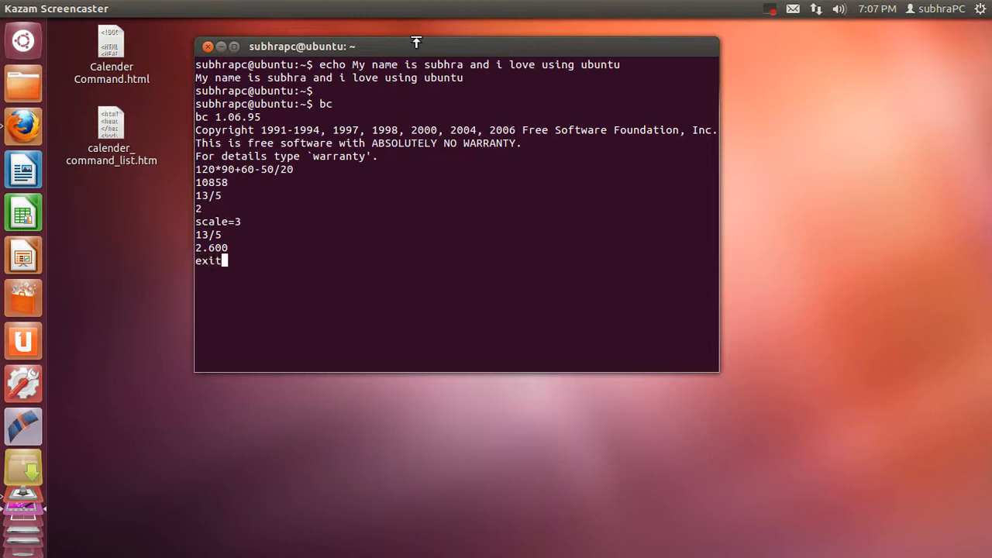
pyautogui.press('Return')
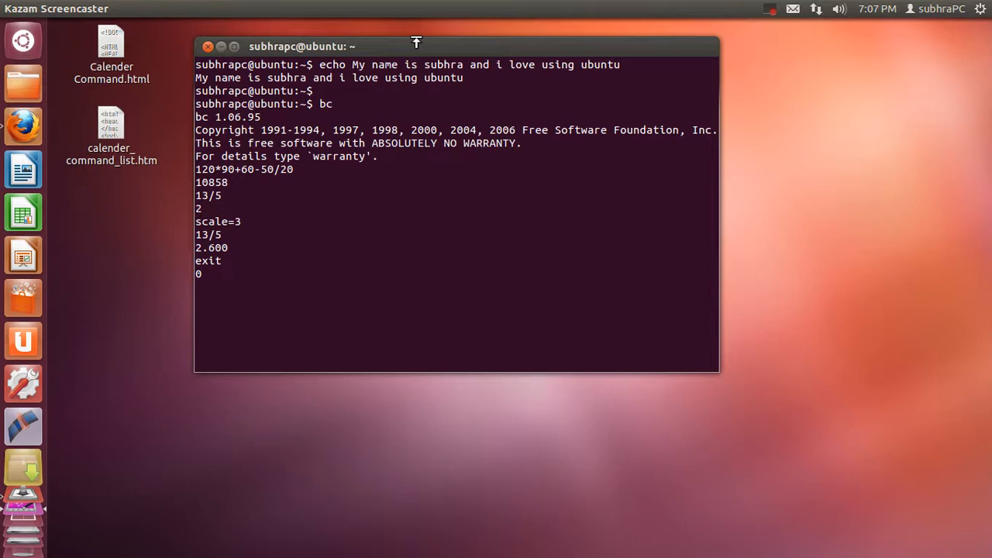
pyautogui.press('Return')
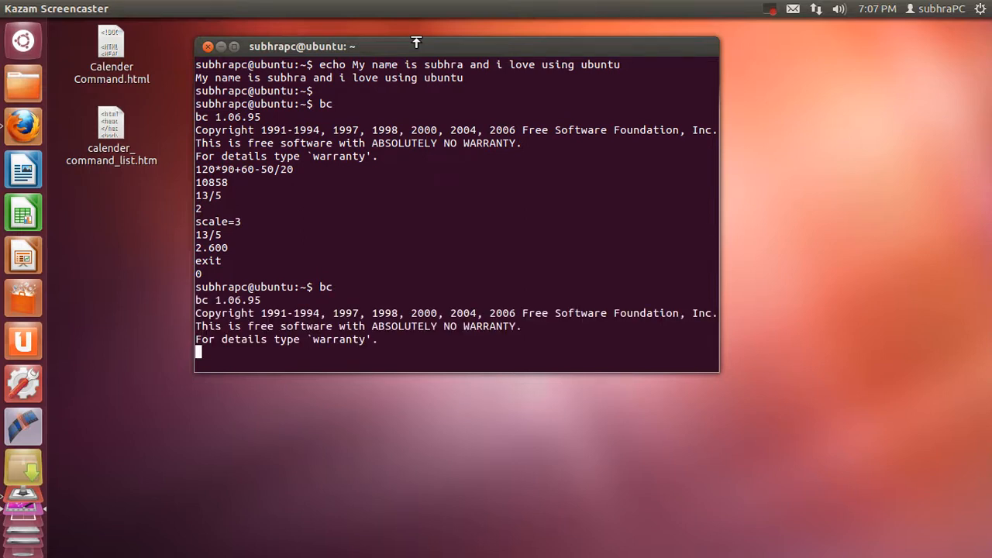
pyautogui.write('cle')
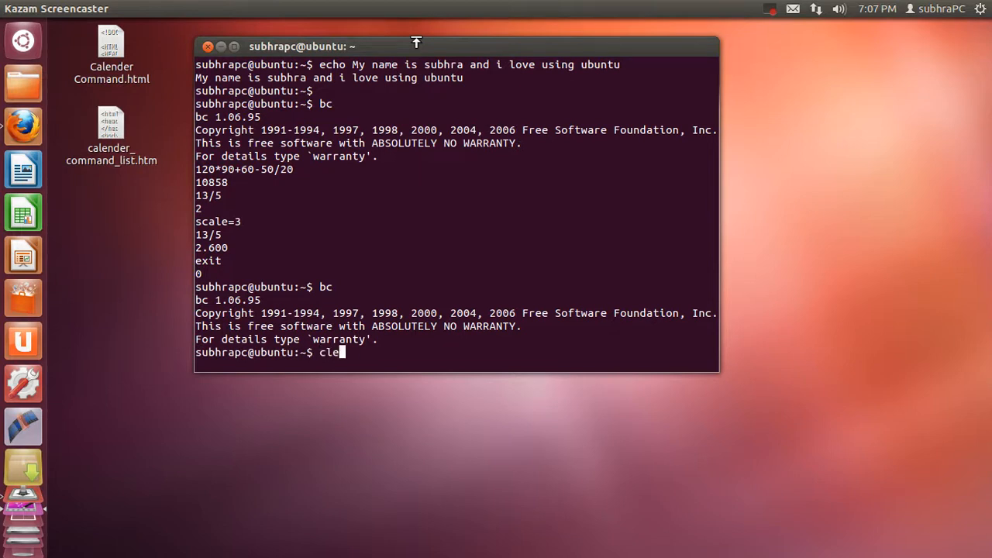
pyautogui.press('Return')
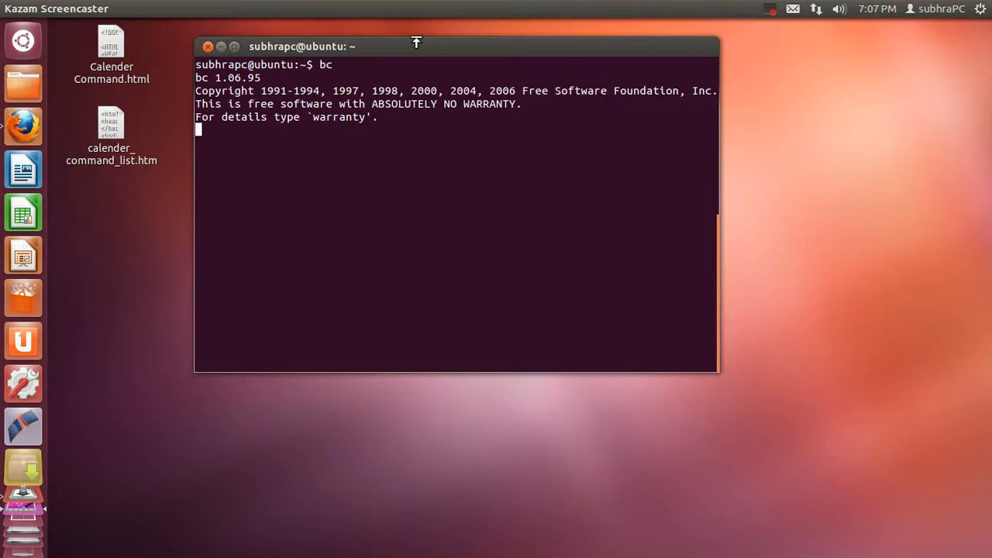
# - Set obase=2 in bc and convert 2, 1 and 15 to binary
pyautogui.write('obase')
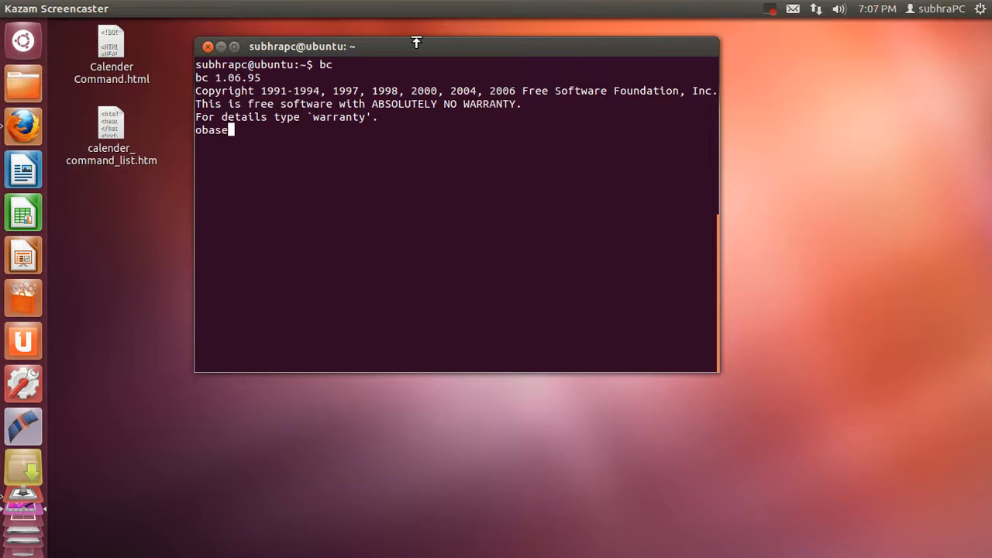
pyautogui.write('=2')
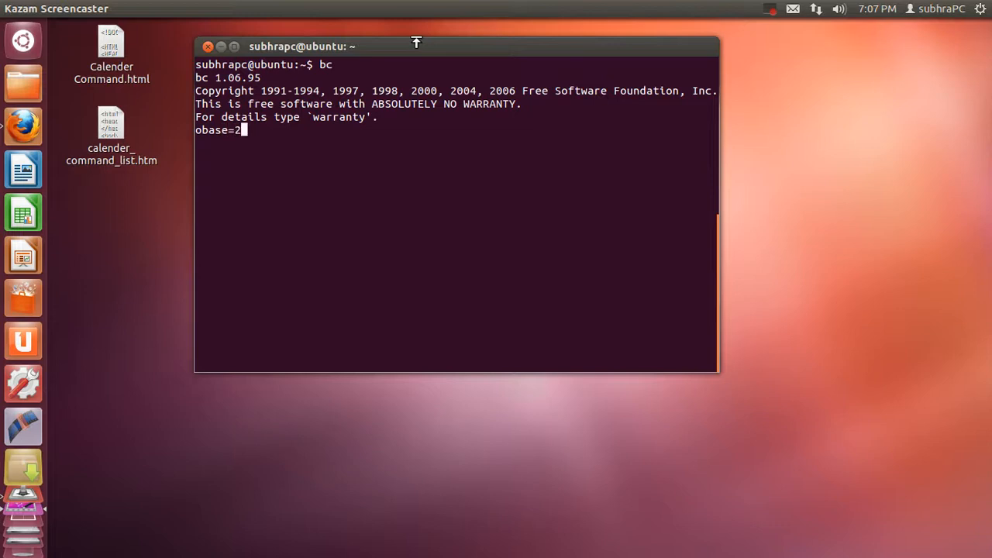
pyautogui.press('Return')
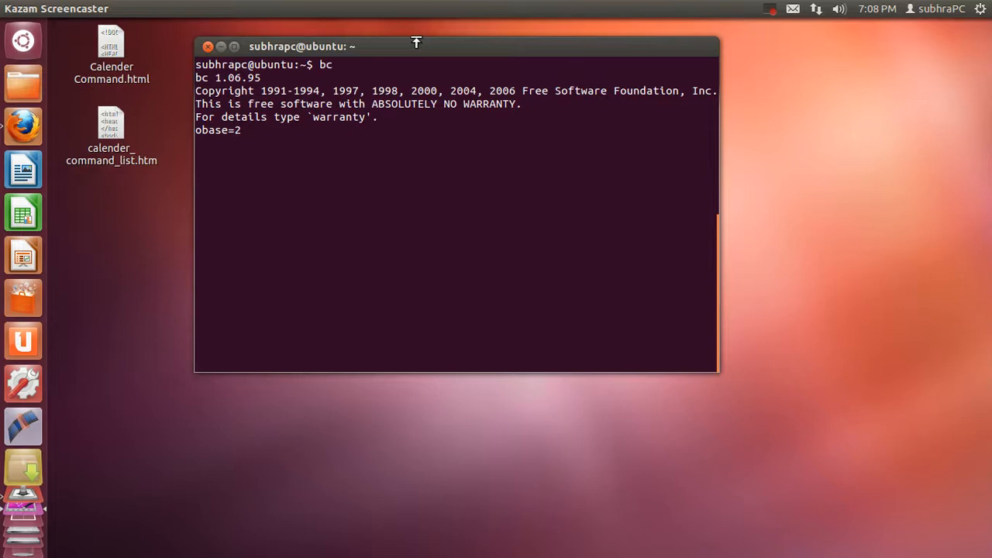
pyautogui.write('2')
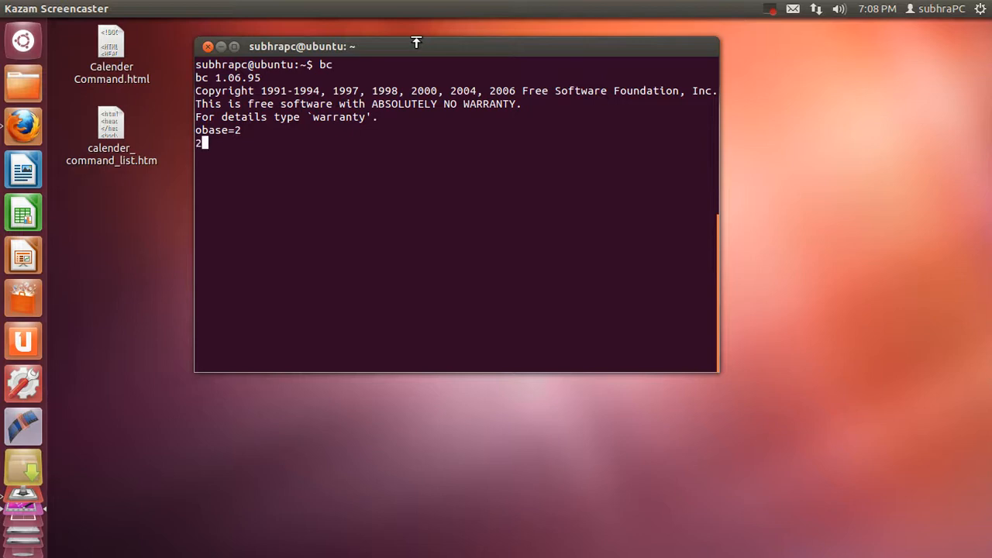
pyautogui.press('Return')
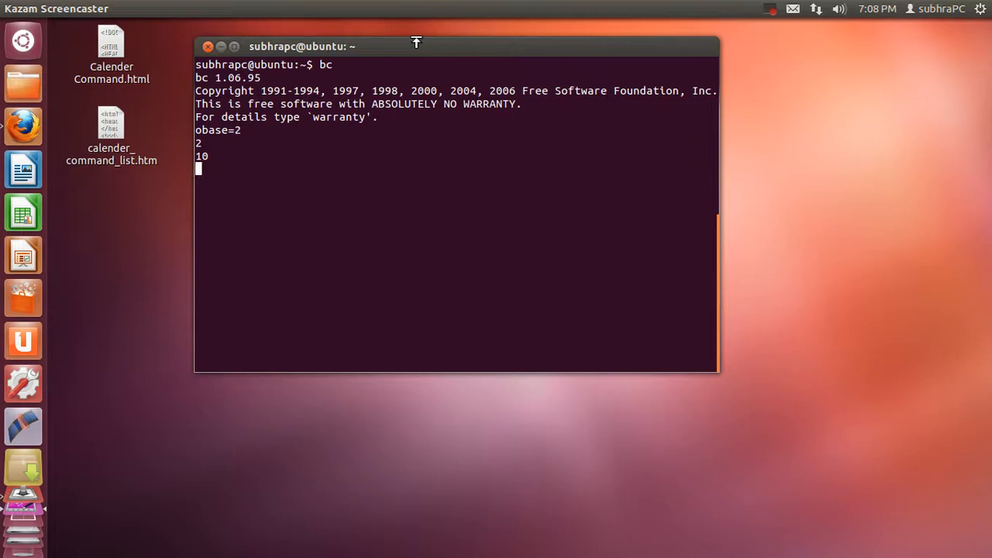
pyautogui.press('Return')
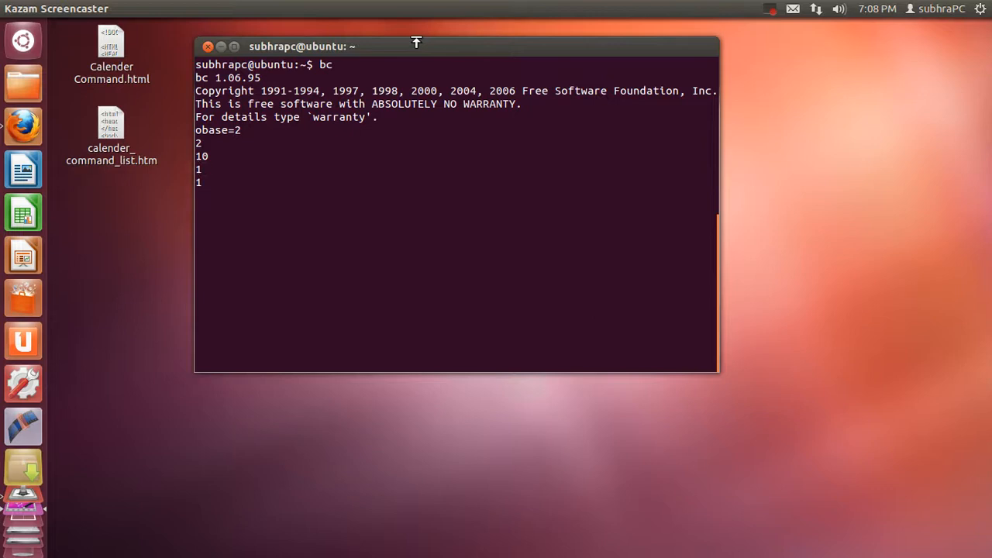
pyautogui.press('Return')
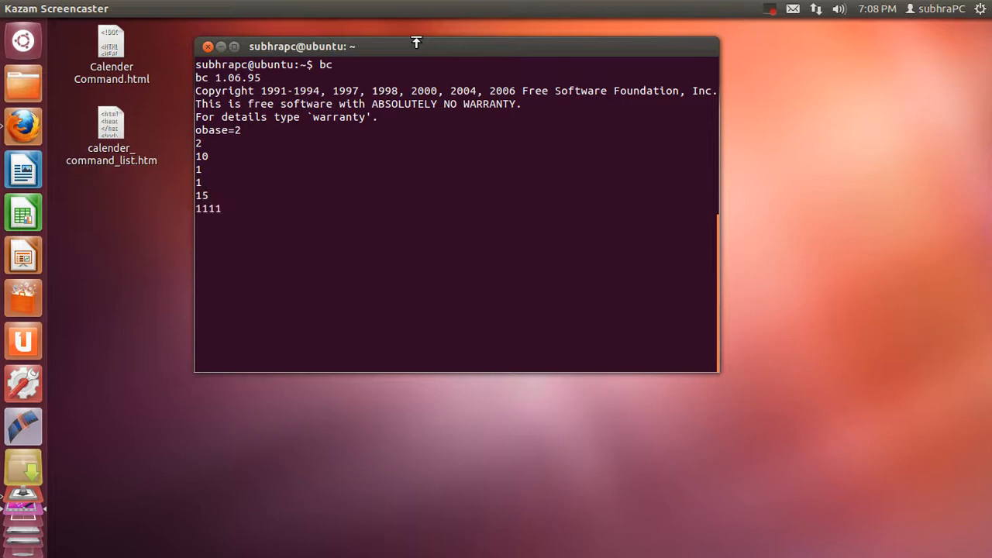
# - Convert 0, 26, 14 and 1698 to binary
pyautogui.press('Return')
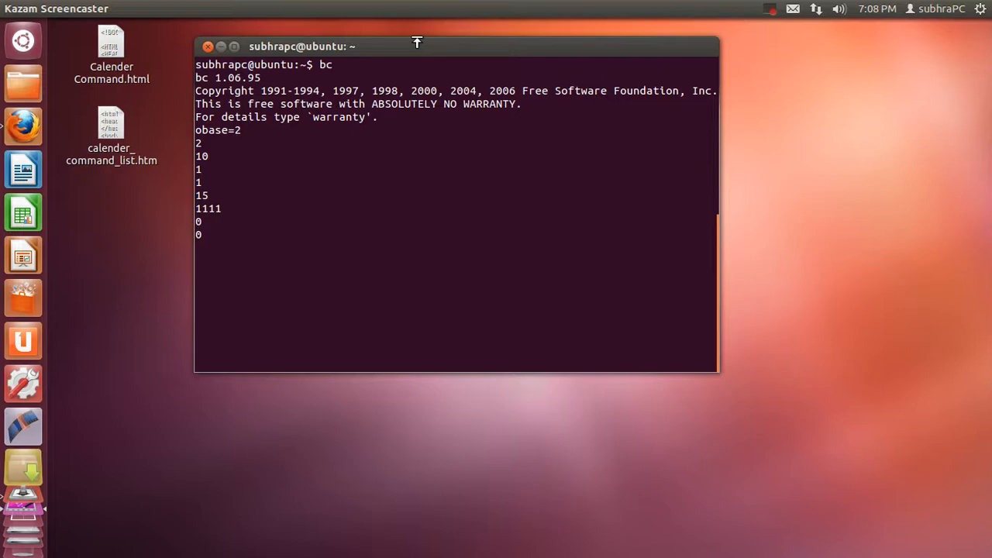
pyautogui.press('Return')
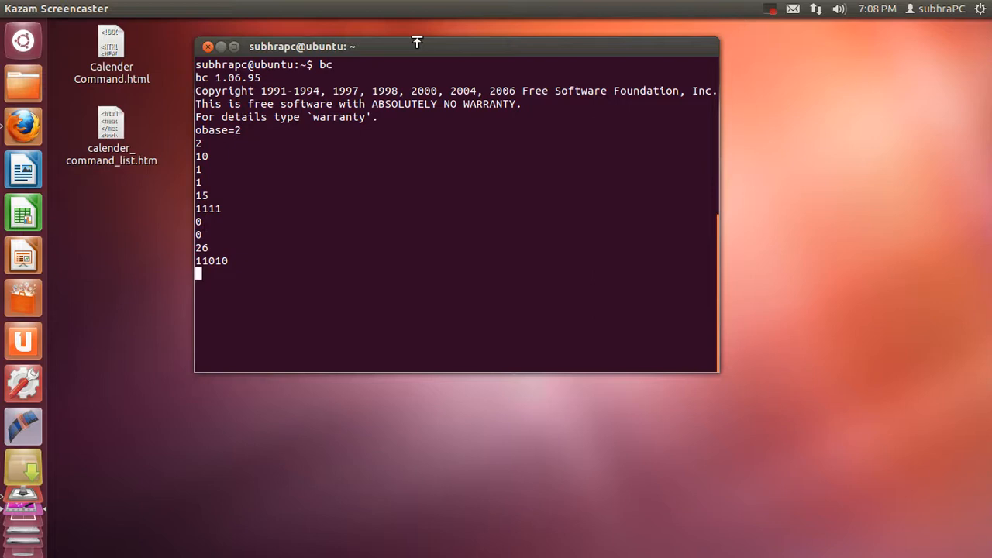
pyautogui.write('14')
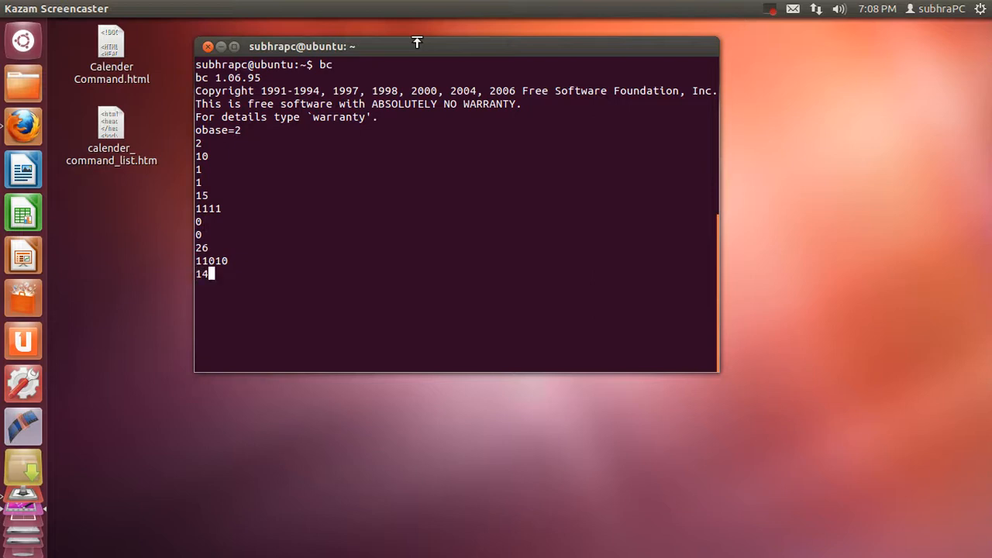
pyautogui.press('Return')
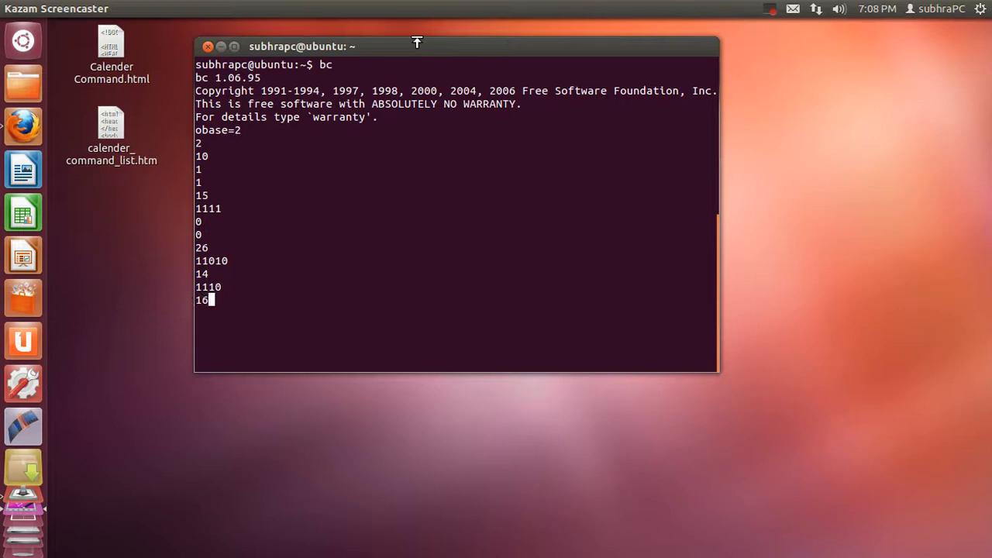
pyautogui.press('Return')
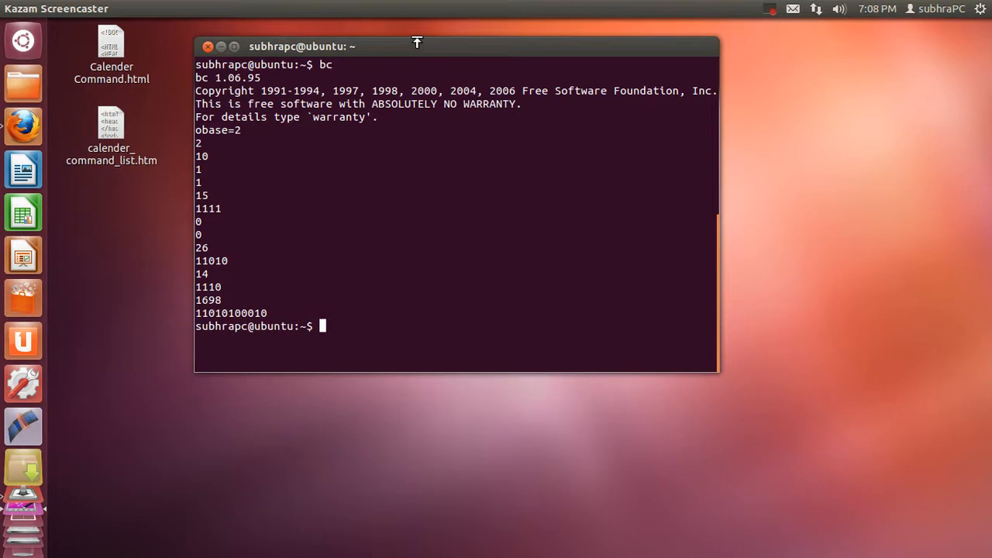
pyautogui.write('cleas')
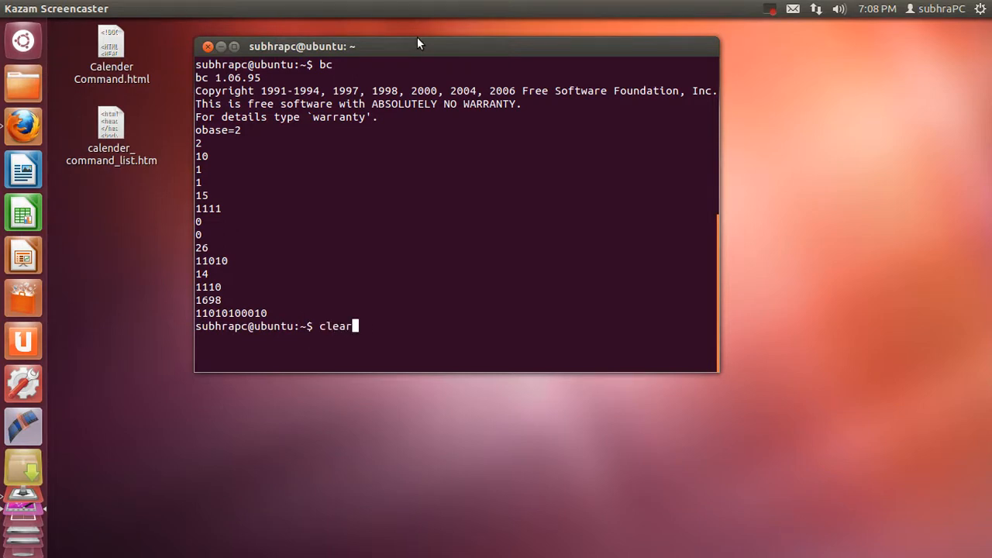
# - Clear the terminal screen and erase the stray 's' at the prompt
pyautogui.press('Return')
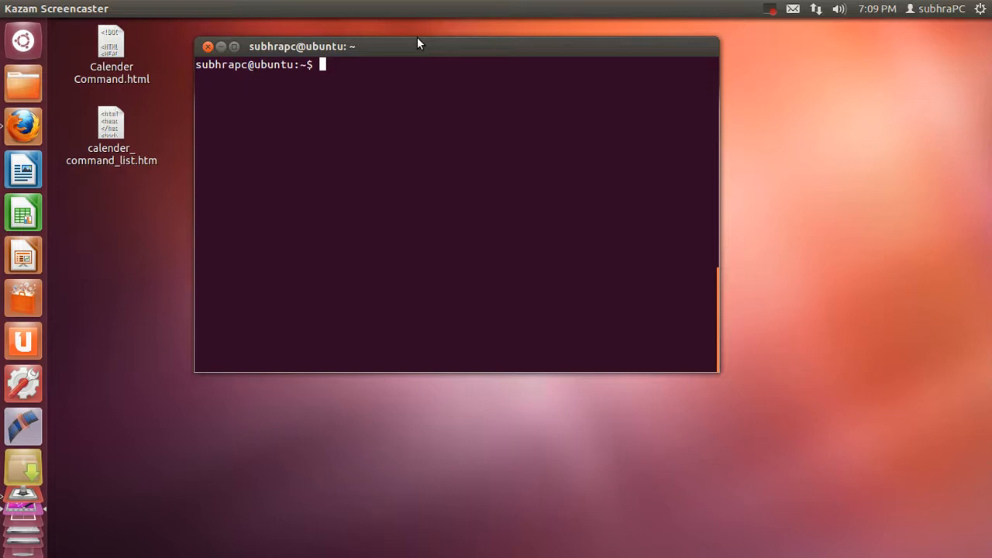
pyautogui.write('s')
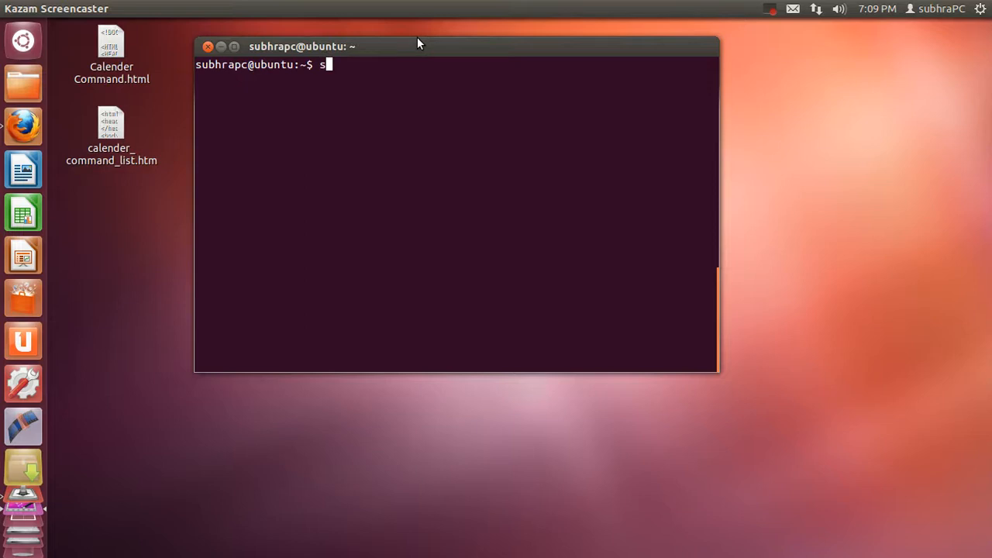
pyautogui.press('BackSpace')
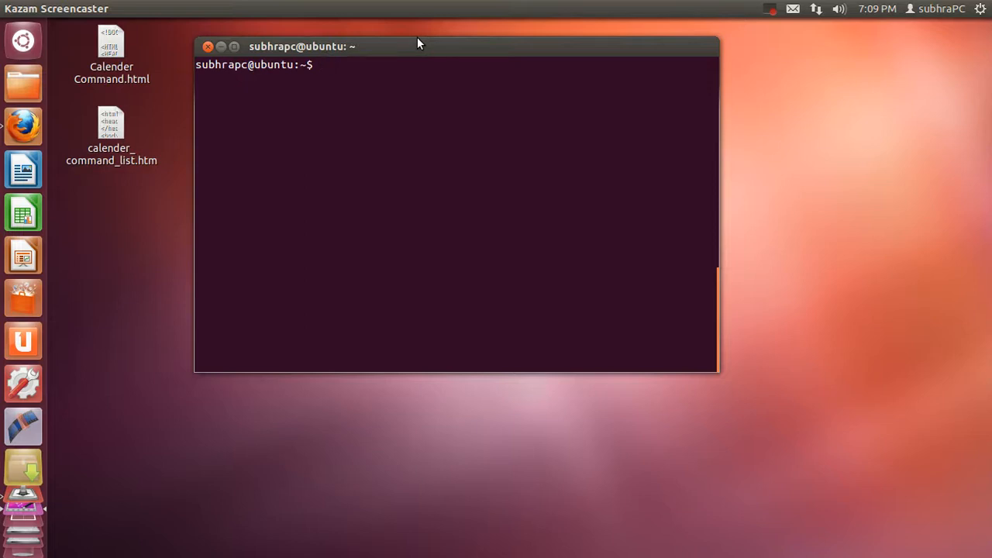
# - Start a script recording to the typescript file, then stop it with exit
pyautogui.write('script')
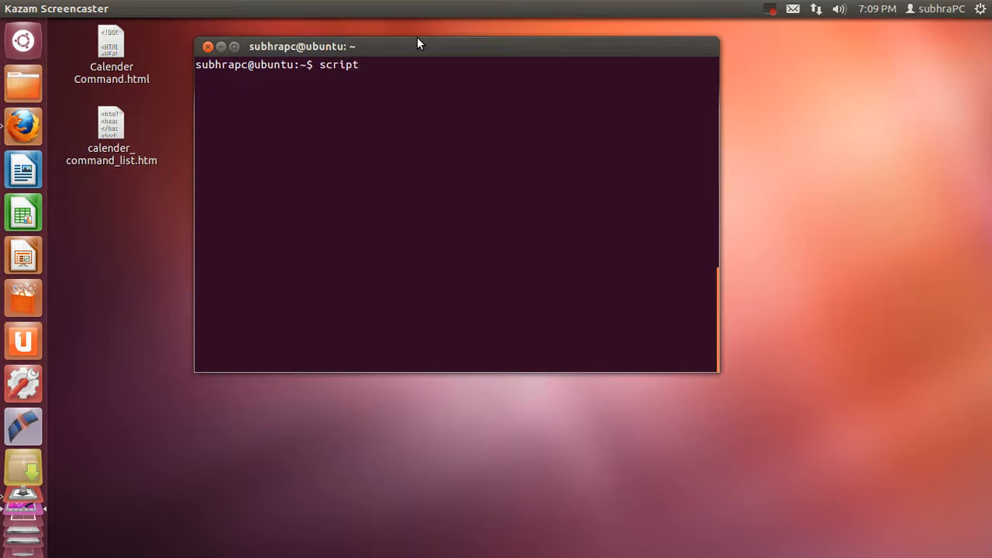
pyautogui.press('Return')
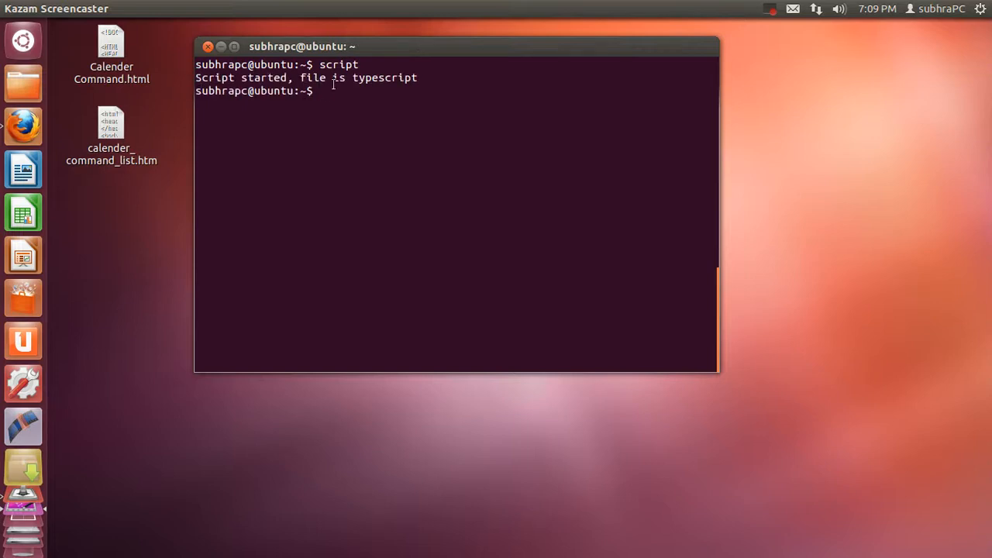
pyautogui.moveTo(441, 80)
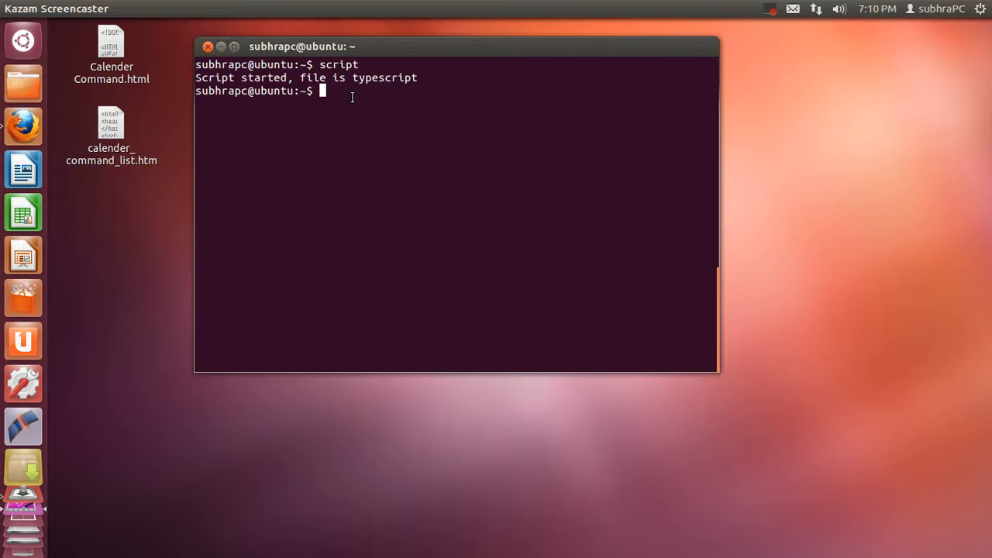
pyautogui.write('ex')
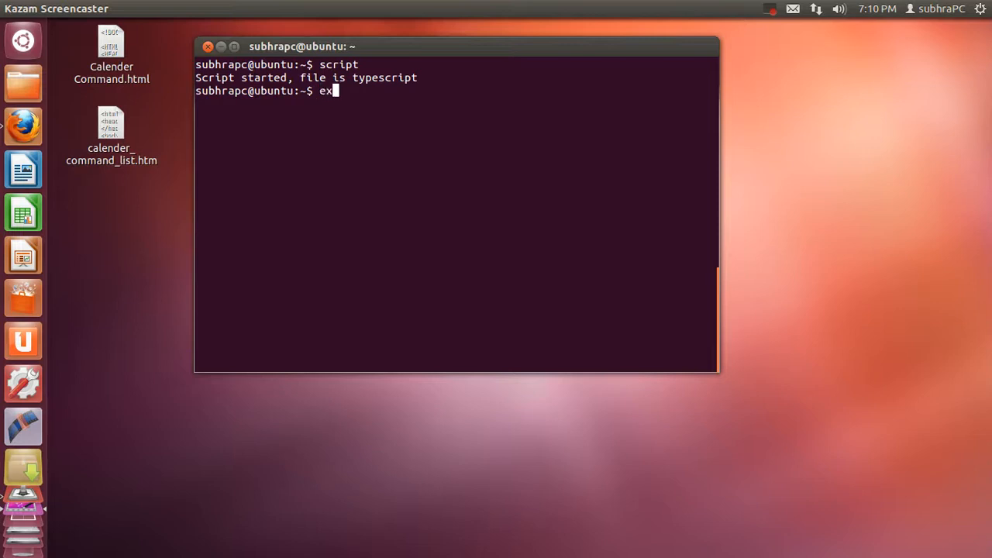
pyautogui.press('Return')
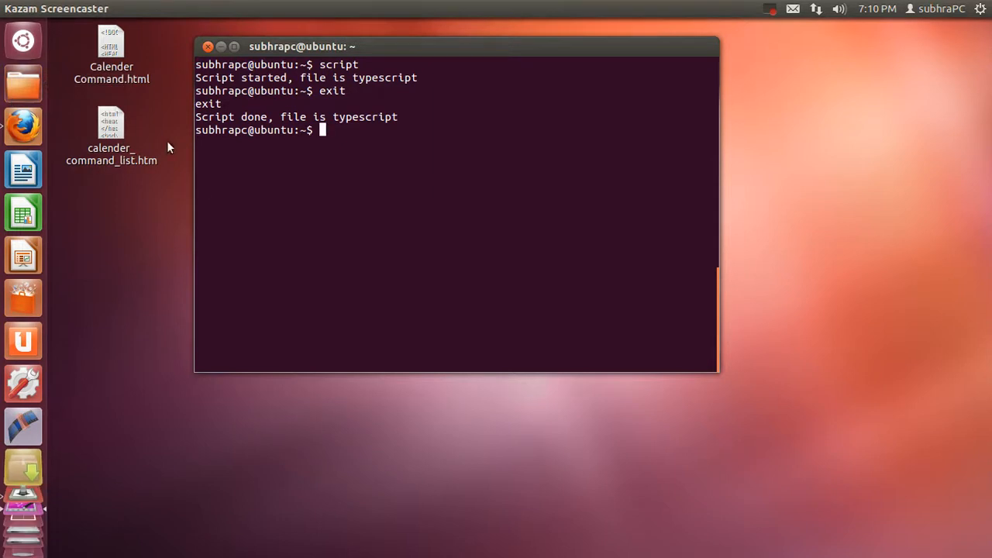
# - Open the typescript file from the Home folder in gedit
pyautogui.click(23, 82)
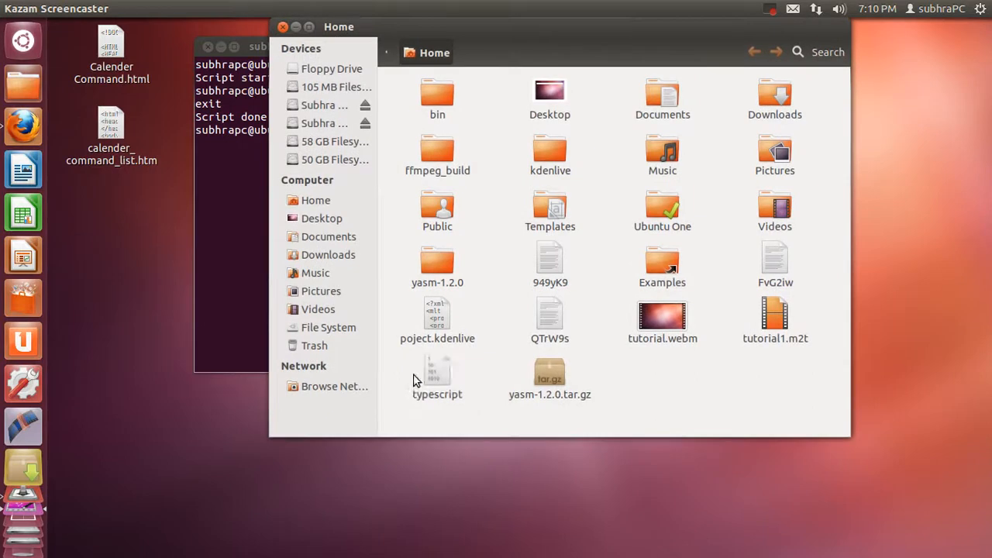
pyautogui.rightClick(437, 380)
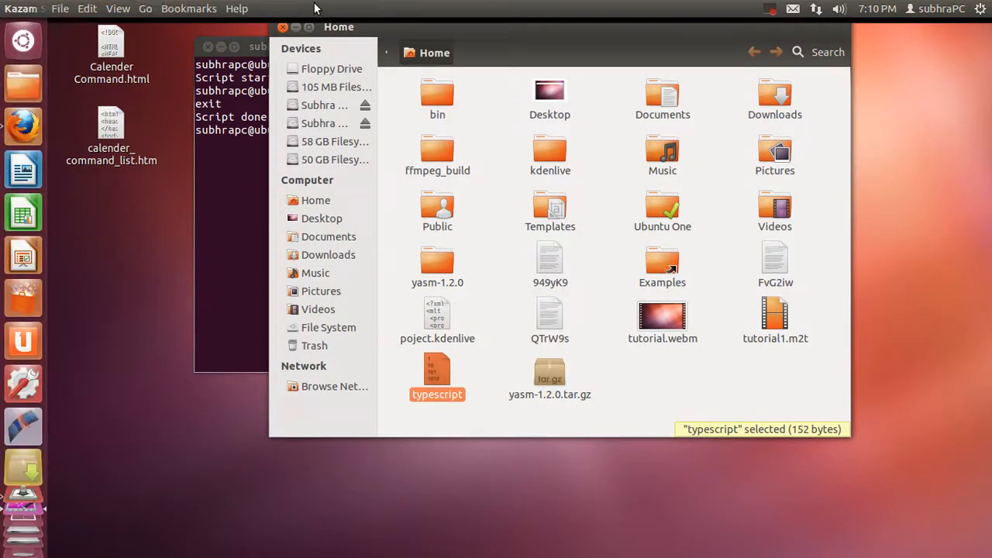
pyautogui.doubleClick(437, 376)
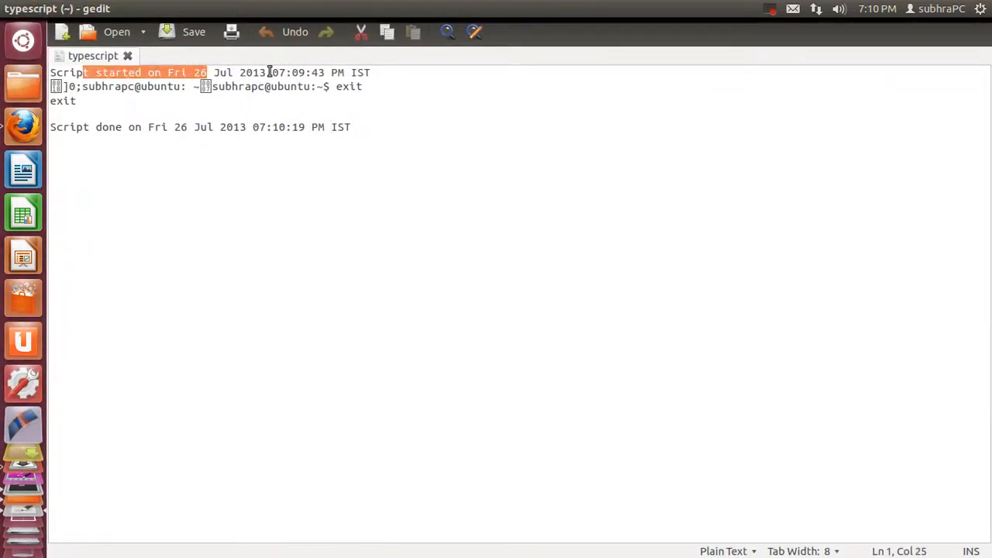
# - Select the recorded session start time, 07:09:43 PM, in the typescript log
pyautogui.doubleClick(288, 72)
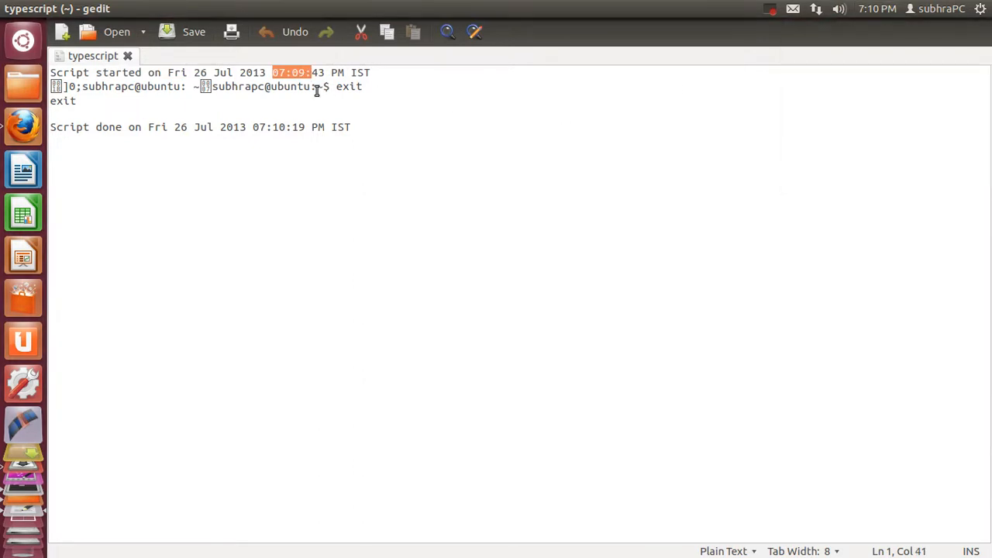
pyautogui.moveTo(305, 146)
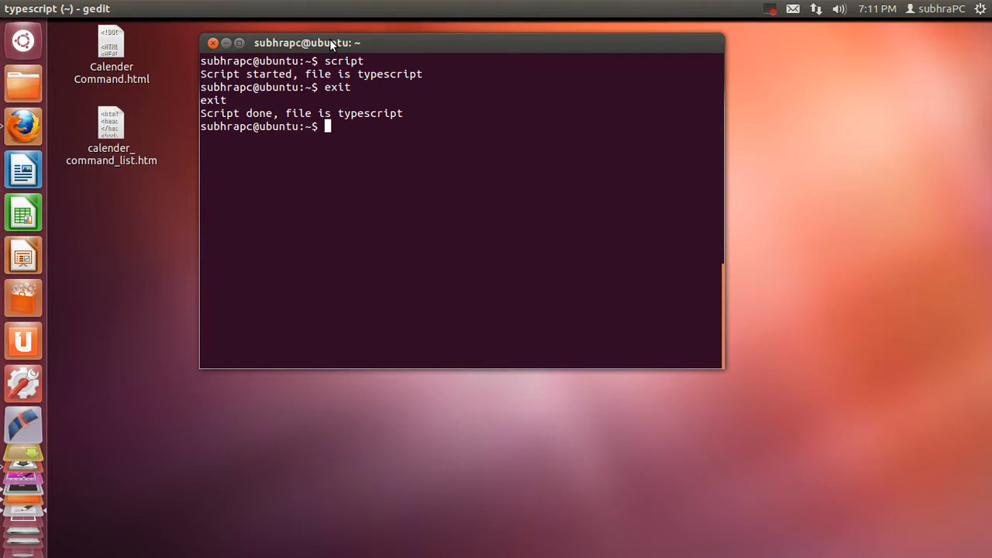
# - Run passwd, entering the current password and the new password twice
pyautogui.write('pa')
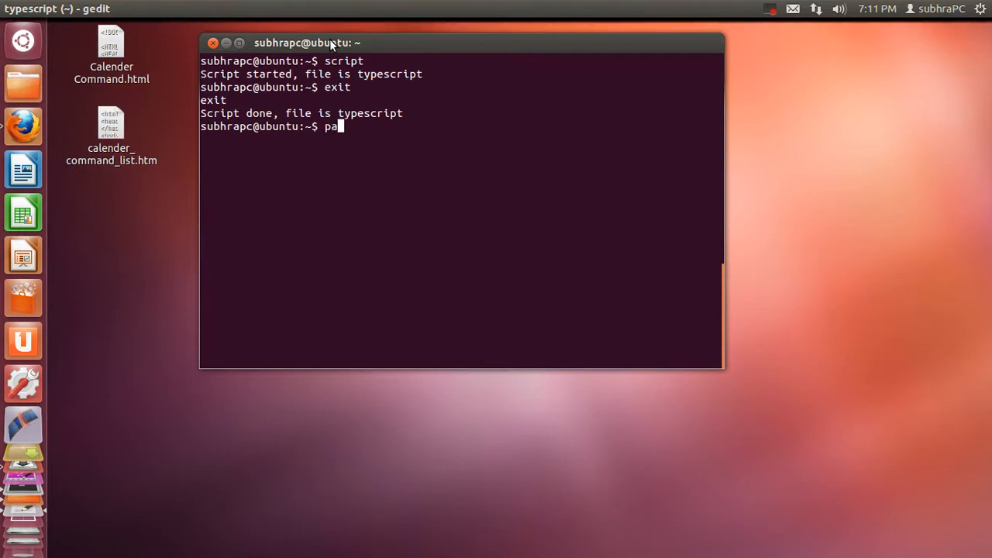
pyautogui.press('Return')
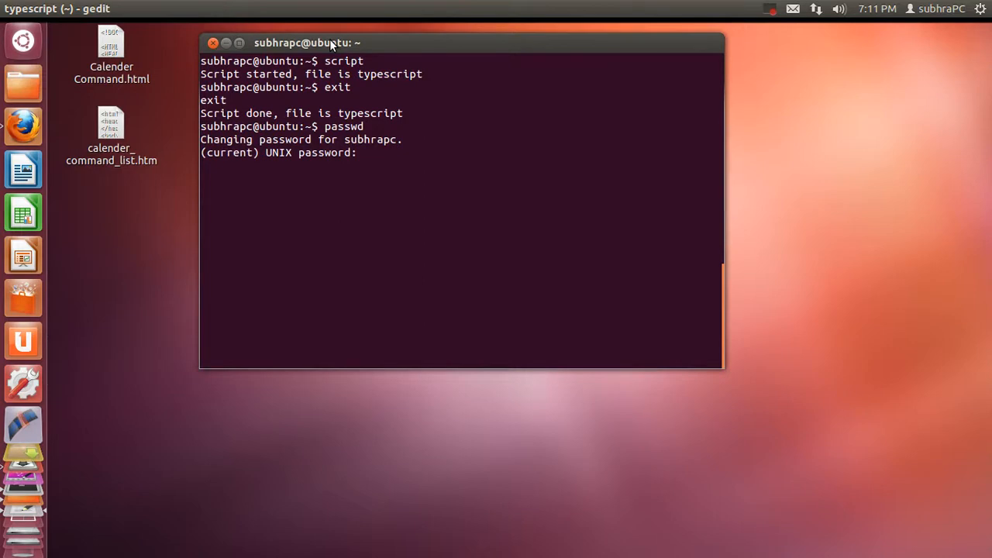
pyautogui.press('Return')
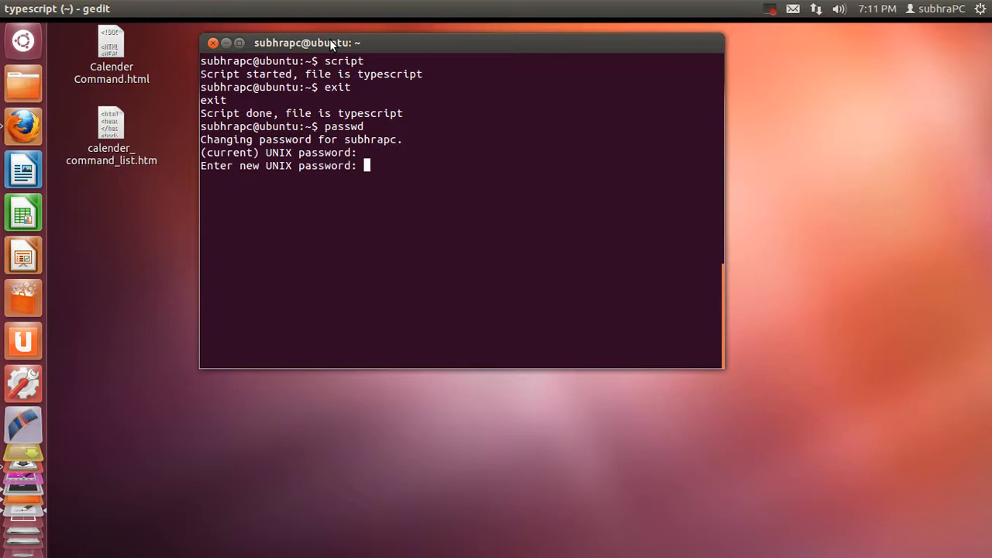
pyautogui.press('Return')
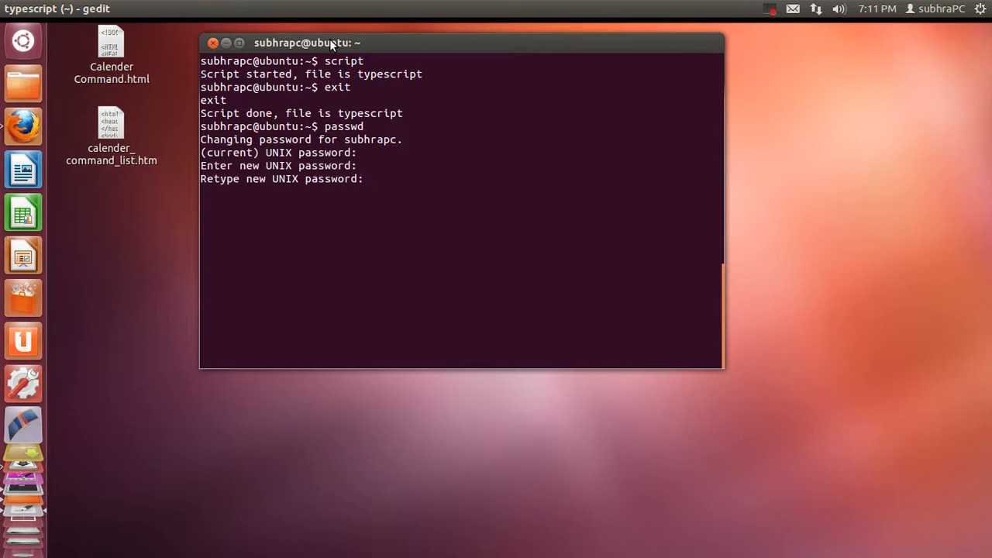
pyautogui.press('Return')
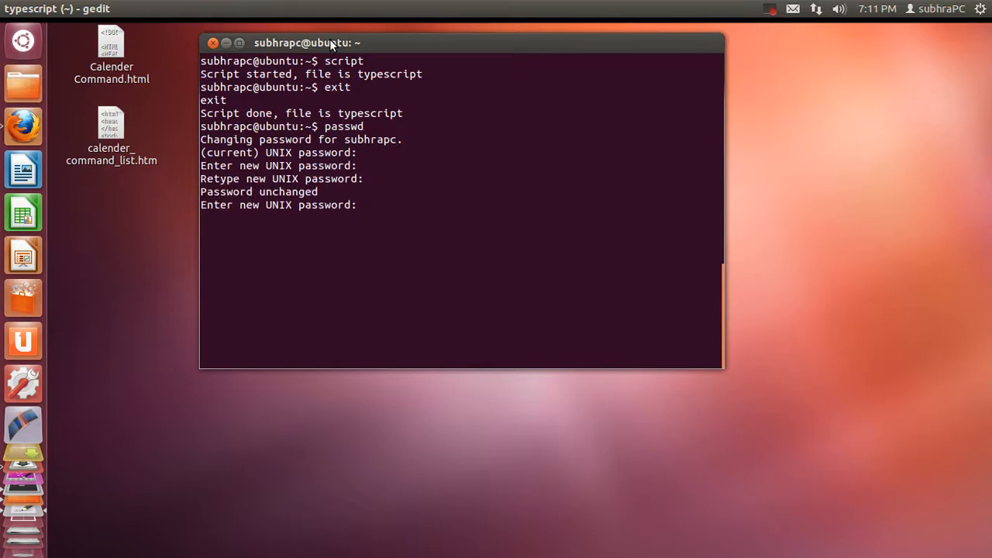